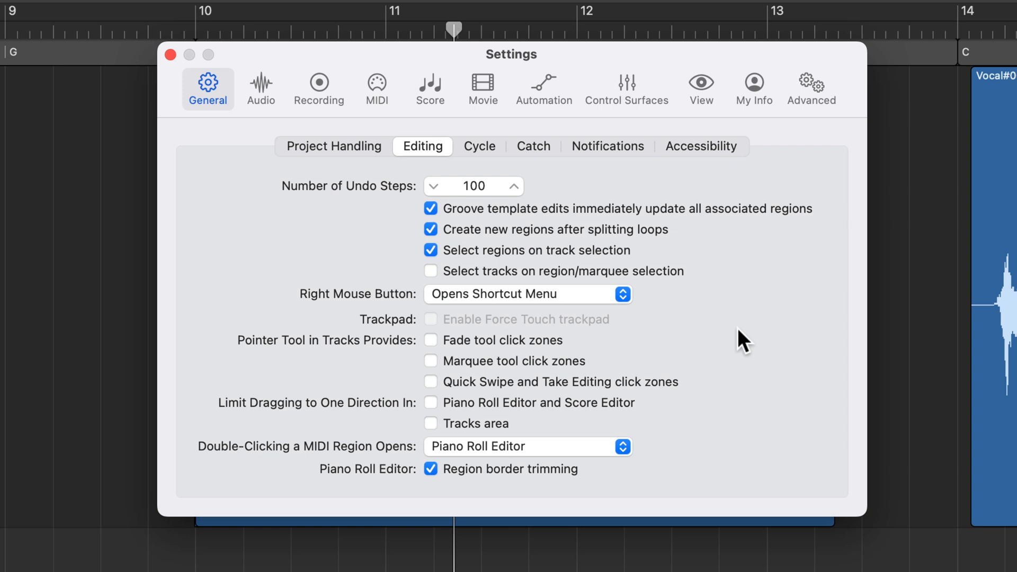
mouse_move(582, 356)
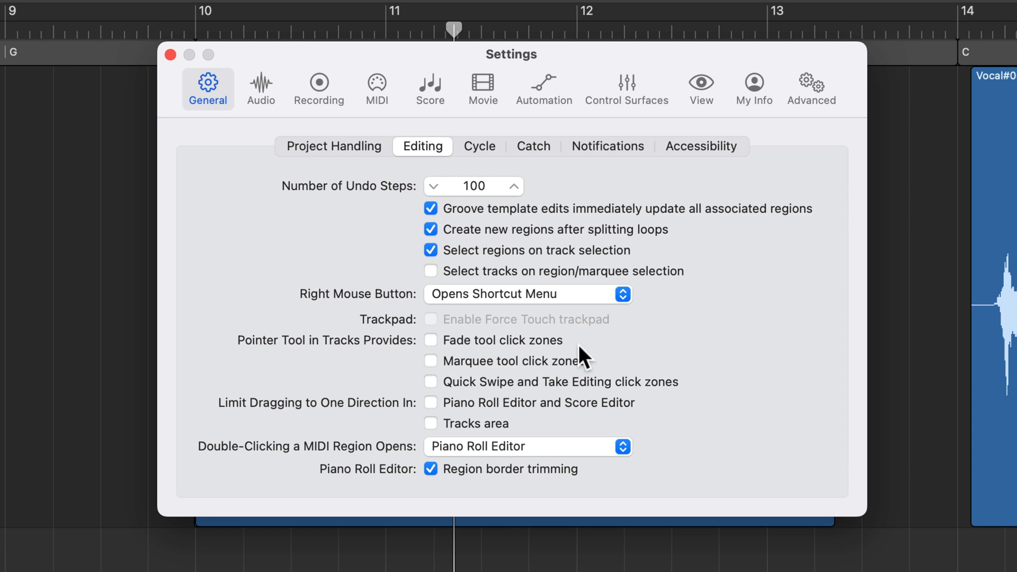
mouse_move(502, 348)
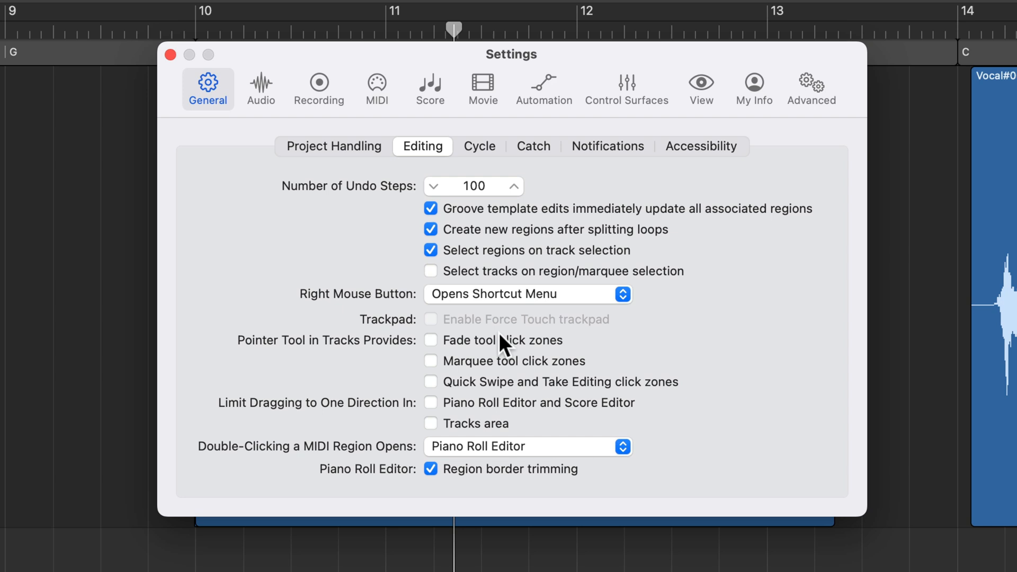
Enable Fade tool and Marquee tool click zones for the pointer in Editing settings
click(431, 340)
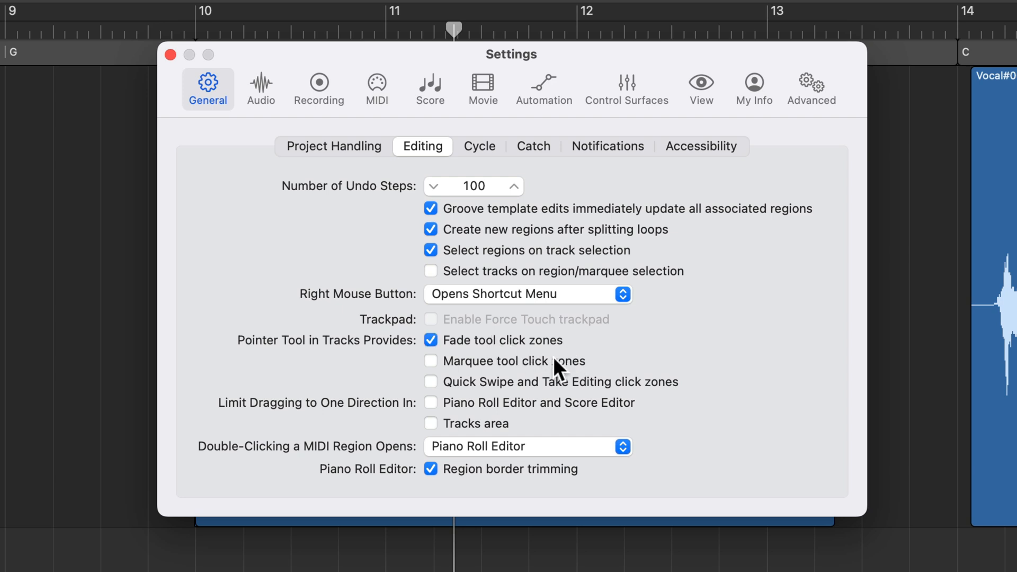
click(431, 360)
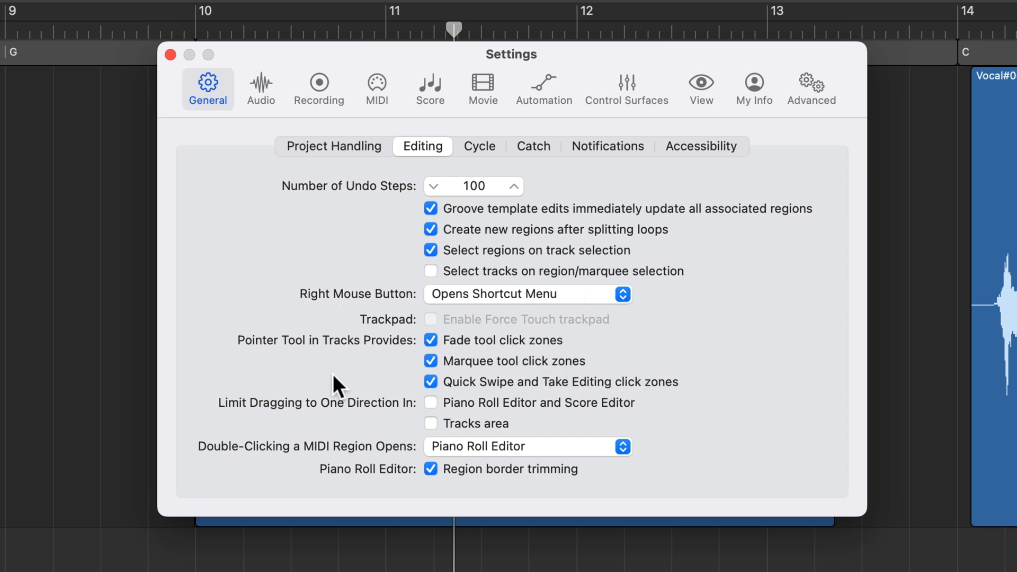
mouse_move(724, 331)
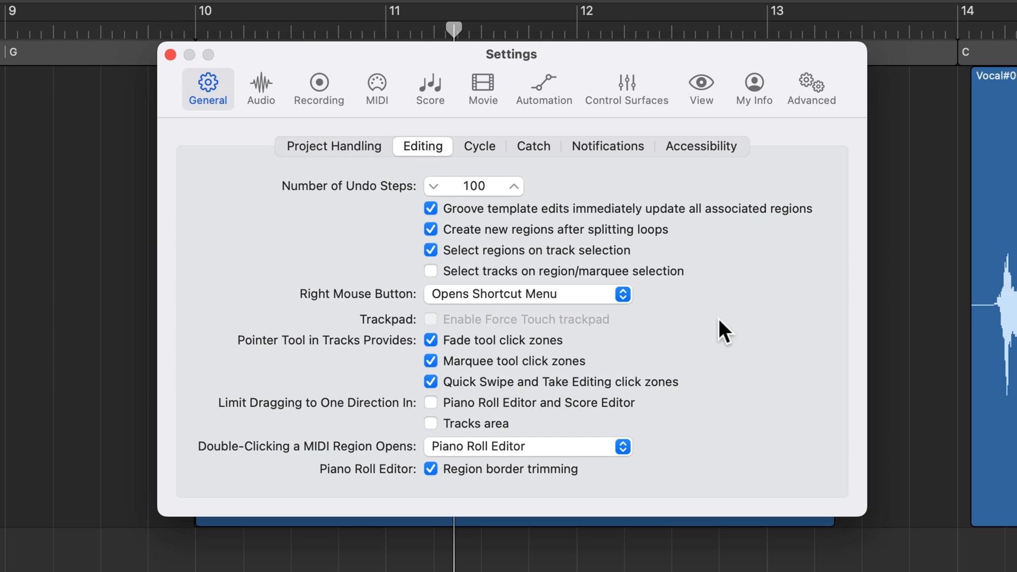
click(170, 54)
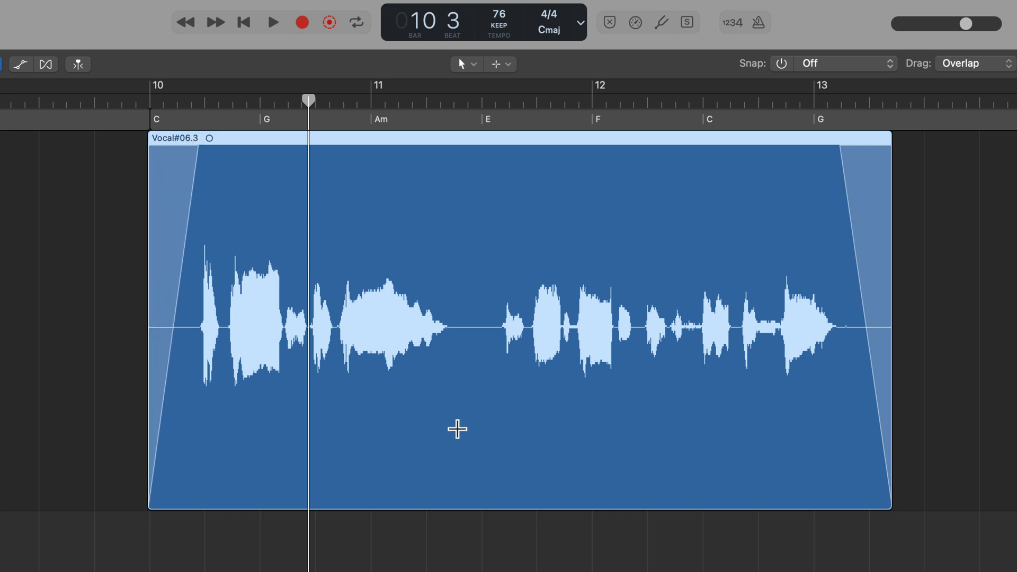
Split the vocal region into two parts with the marquee zone and clear the selection
click(458, 428)
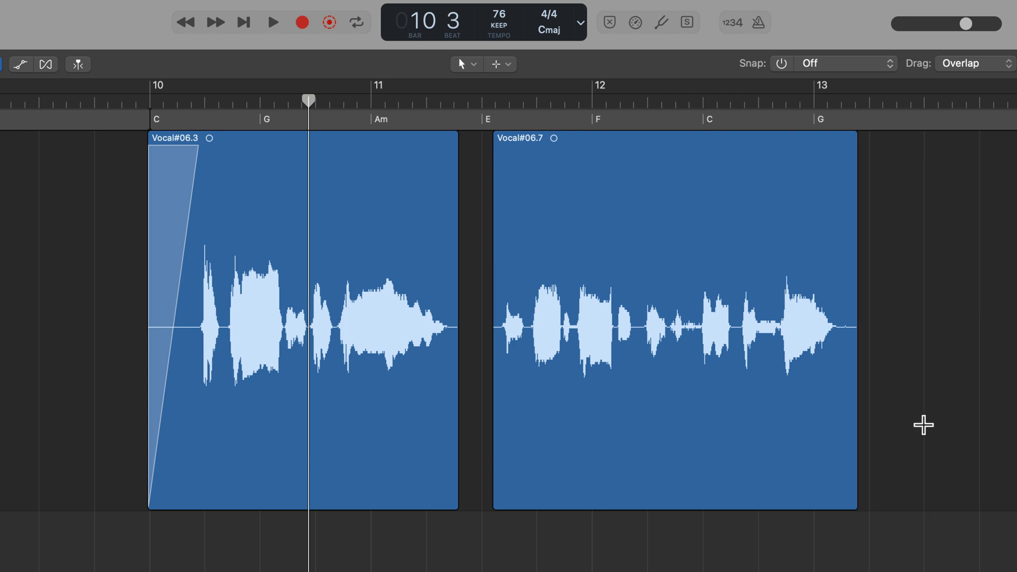
click(675, 138)
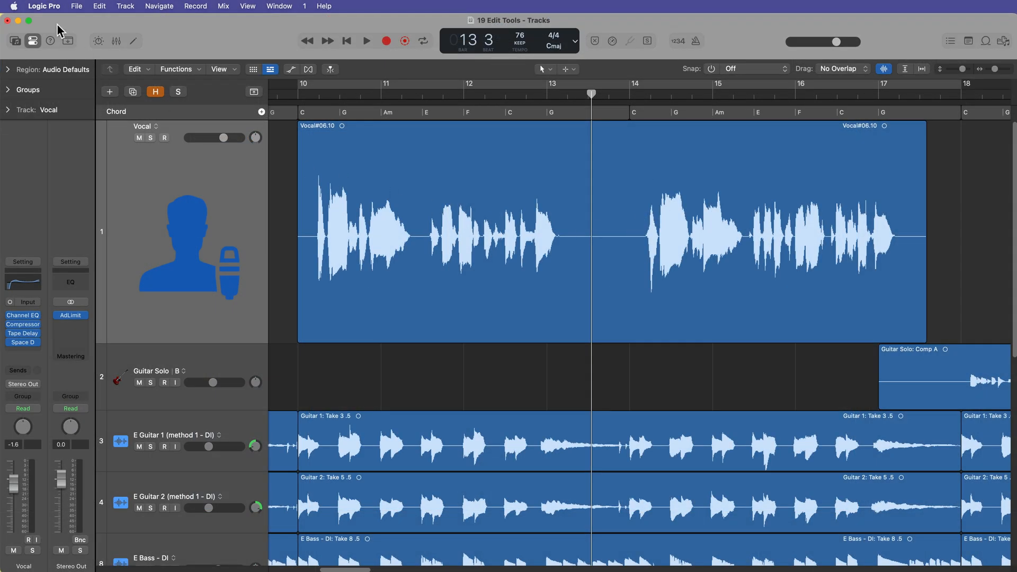
In Editing preferences, tick Fade, Marquee and Quick Swipe/Take Editing click zones for the pointer
click(45, 6)
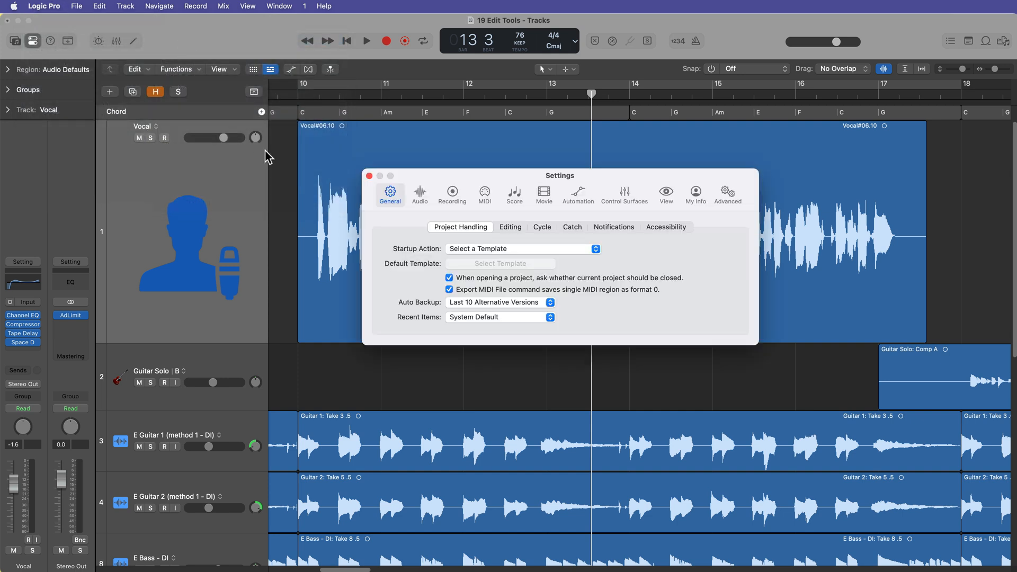
click(509, 226)
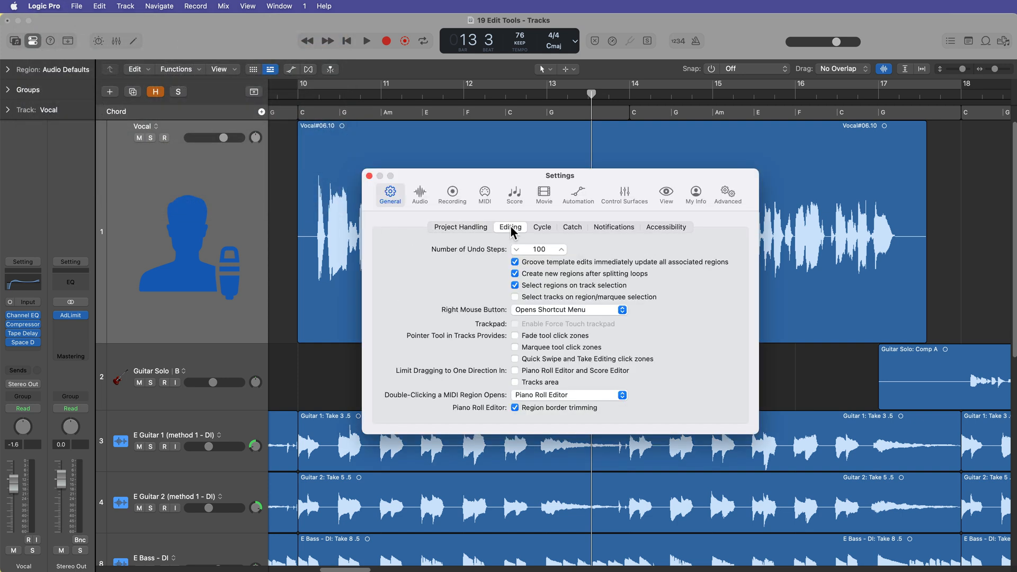
mouse_move(431, 348)
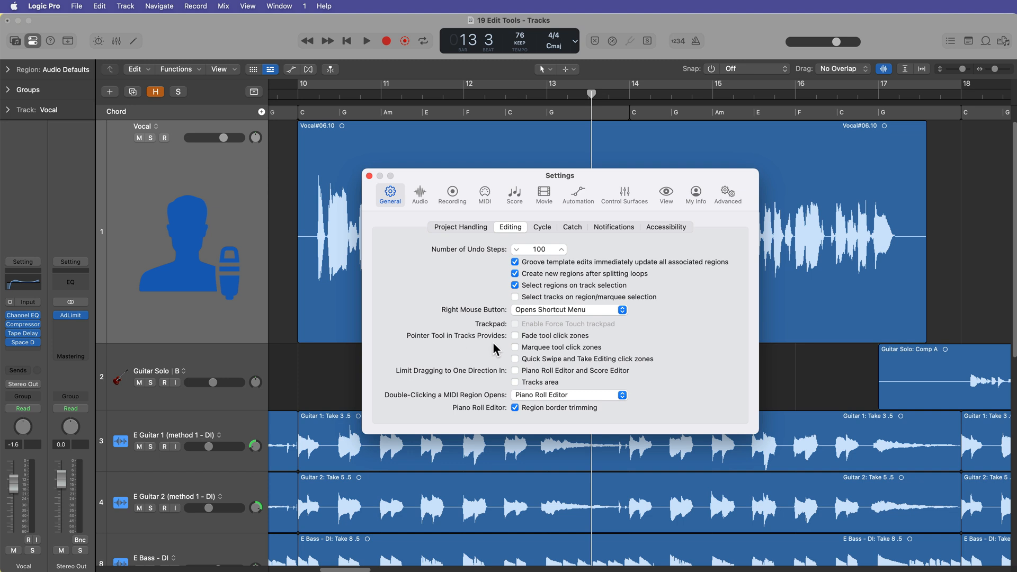
click(515, 336)
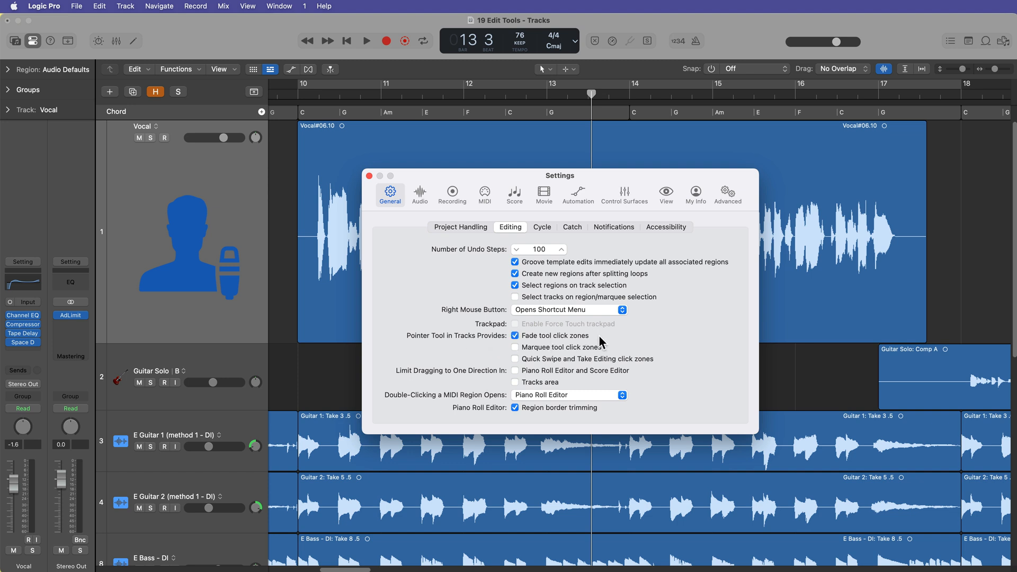
click(516, 347)
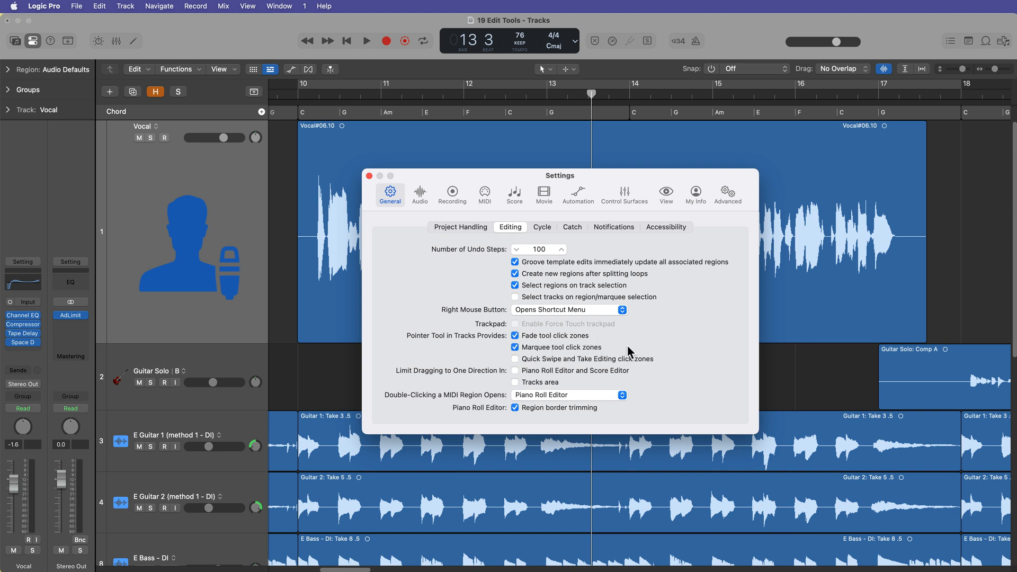
click(515, 359)
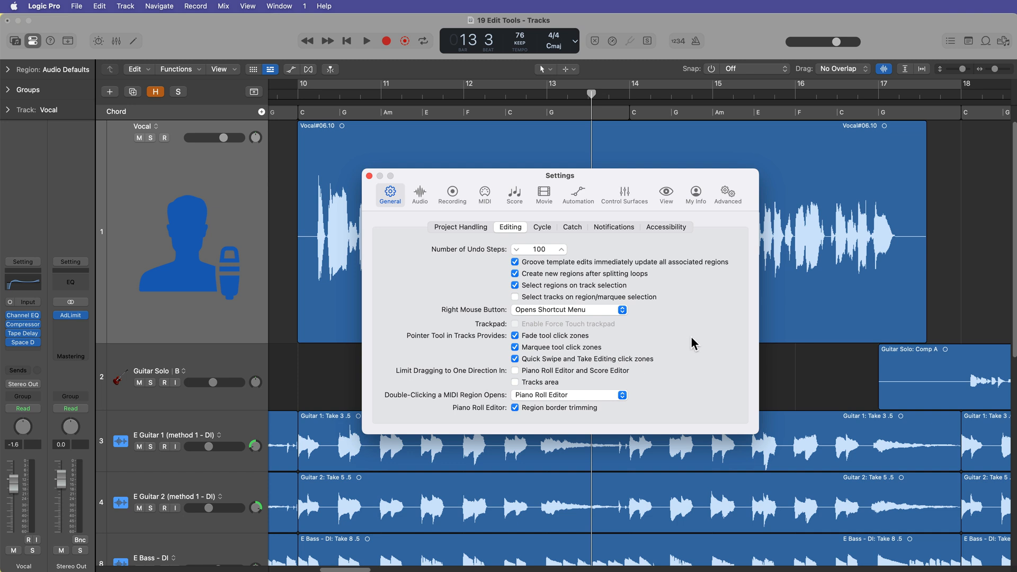
mouse_move(660, 359)
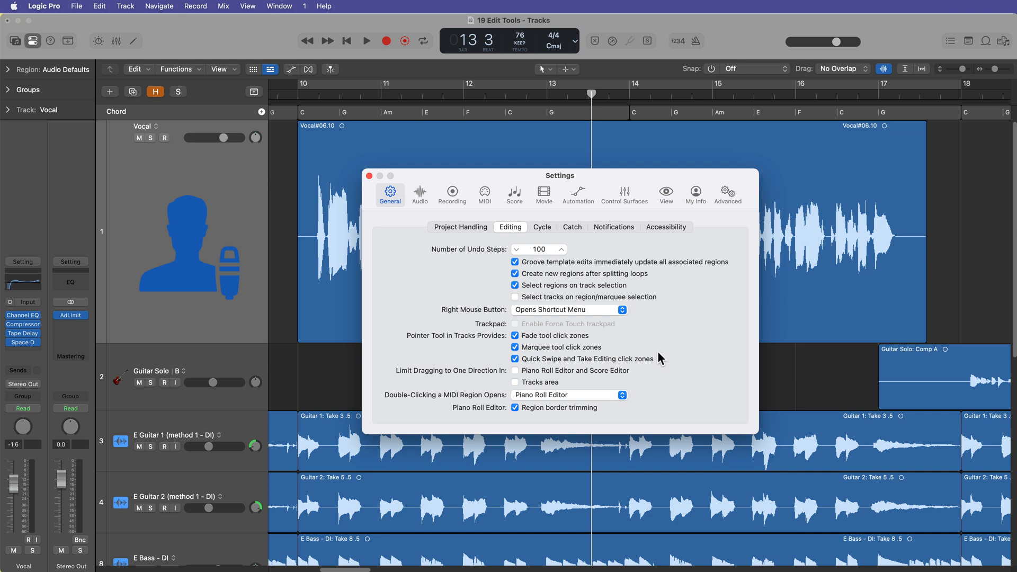
click(515, 359)
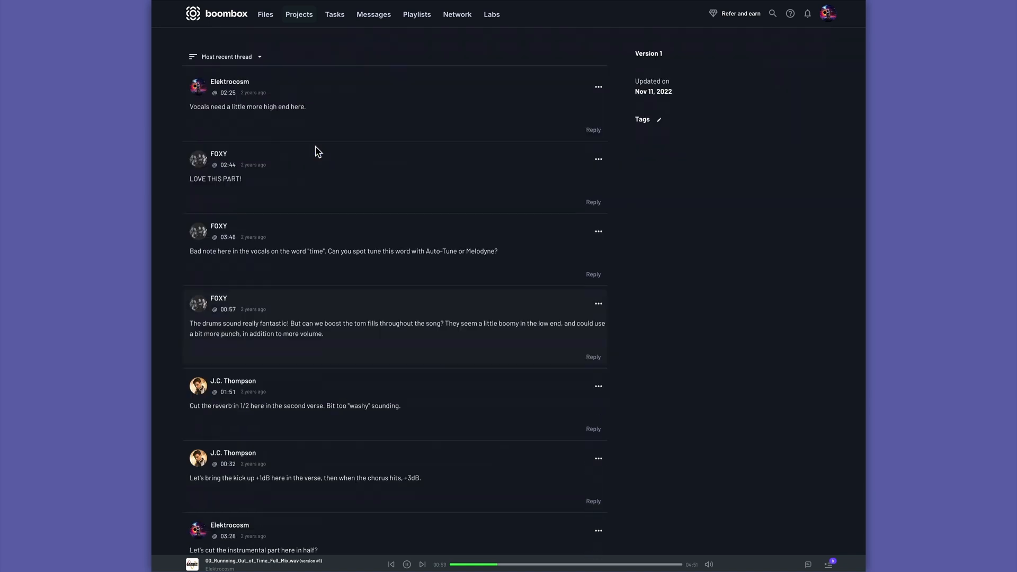
Name the new Boombox folder Running Out of Time
scroll(down, 3)
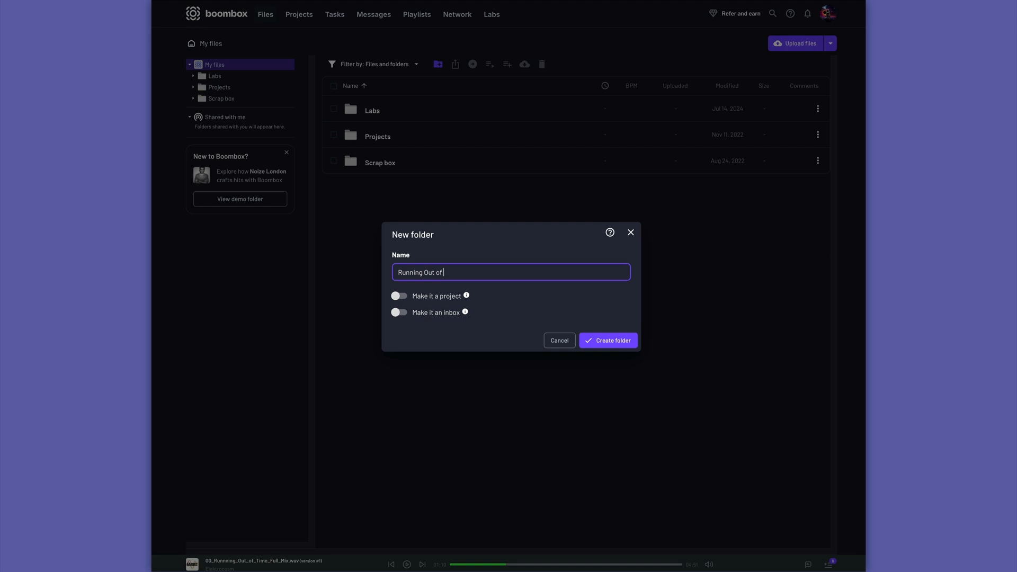
text(Time)
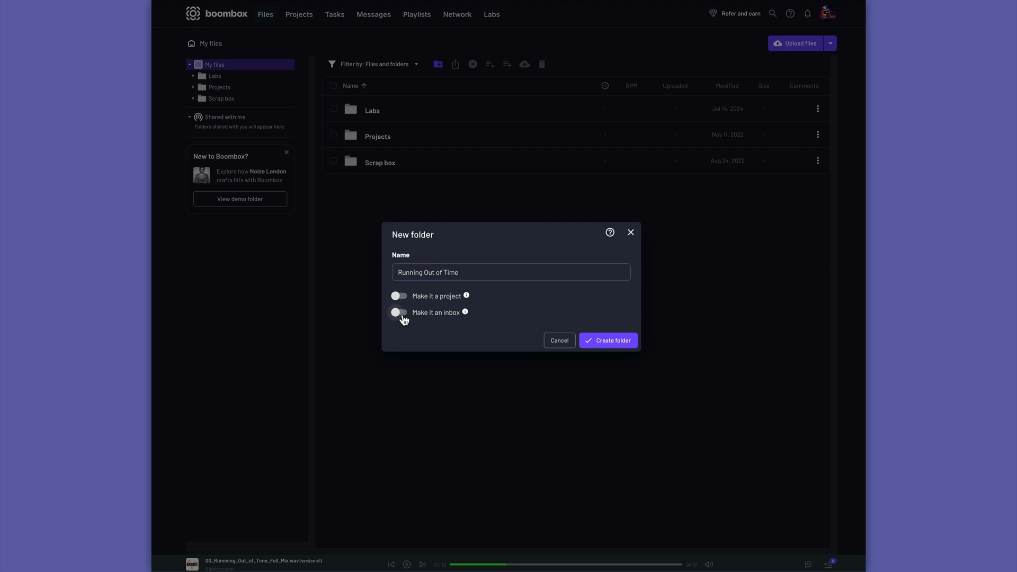
click(398, 311)
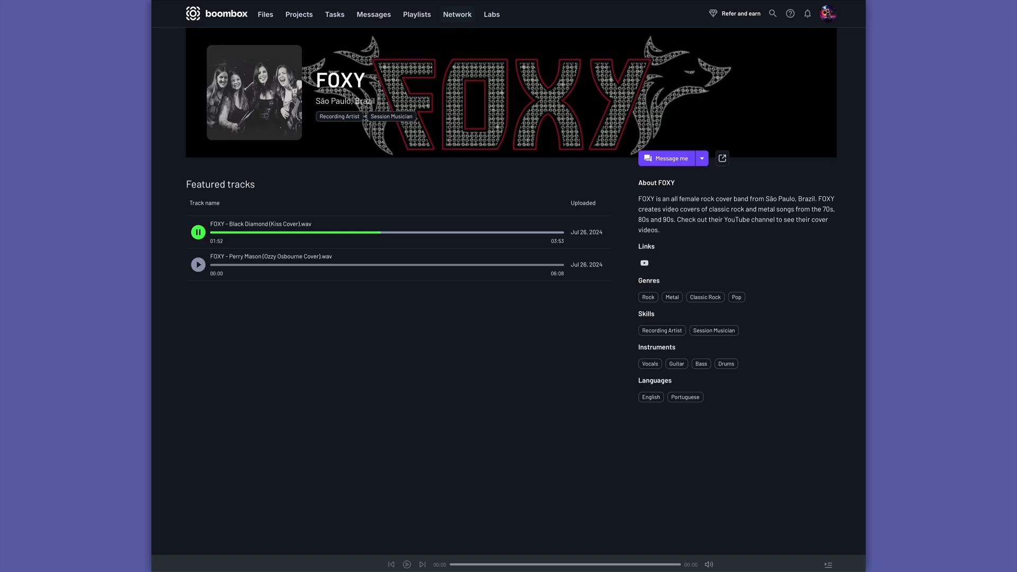
Browse the Boombox artist network and labs tools pages
click(457, 14)
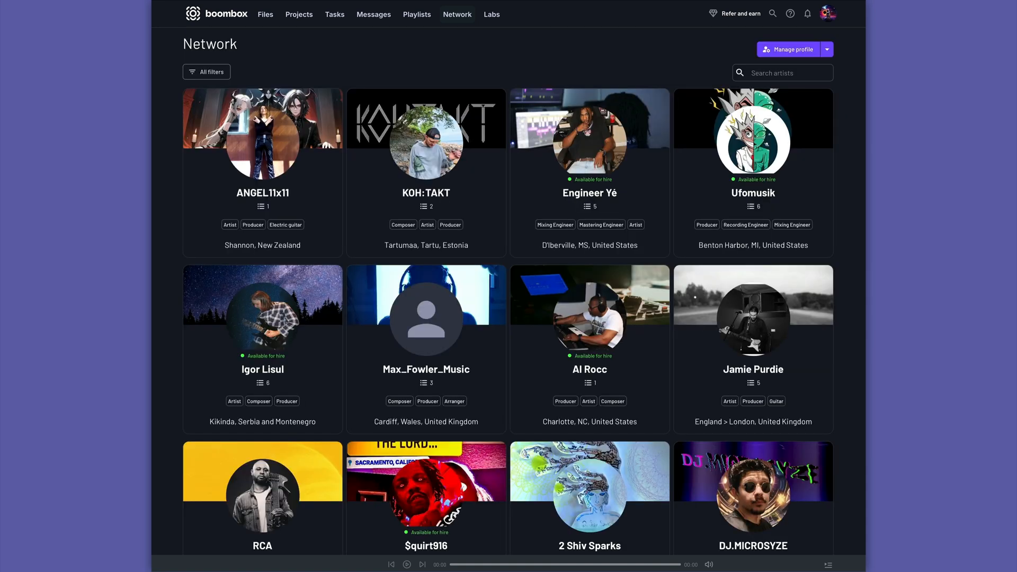
click(491, 14)
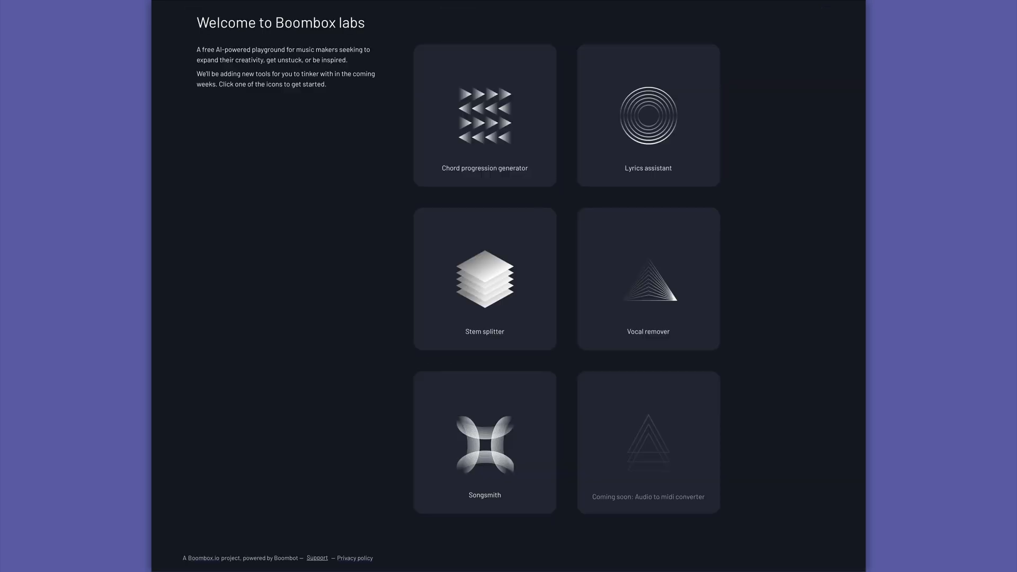
click(484, 114)
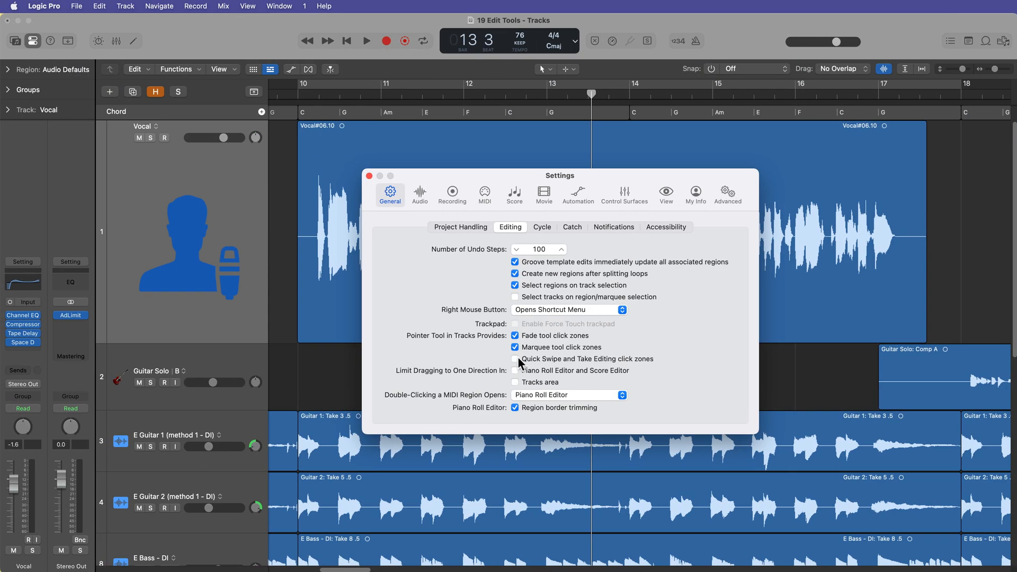
Close settings and select the Vocal region in the Tracks area
click(370, 175)
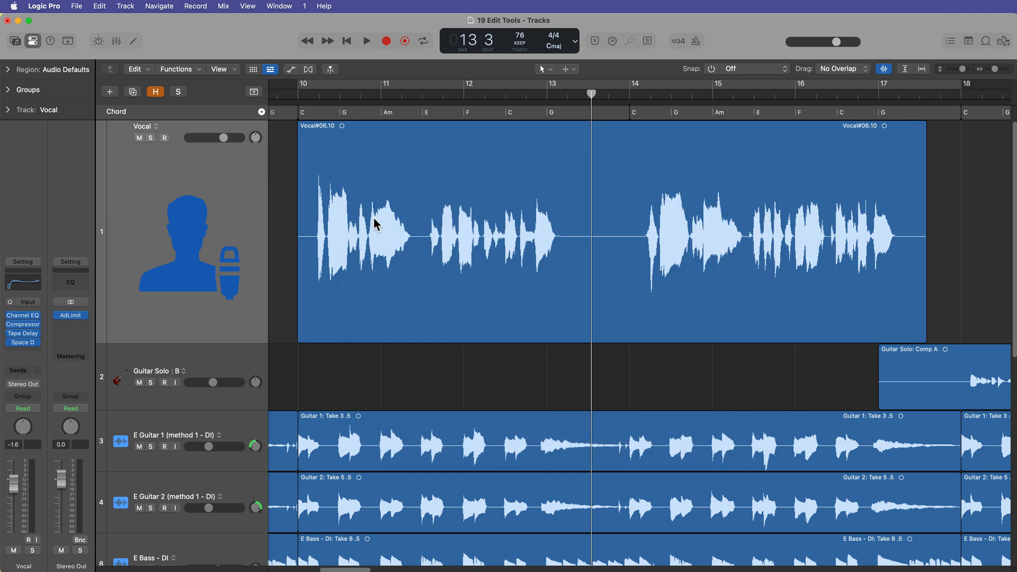
mouse_move(586, 199)
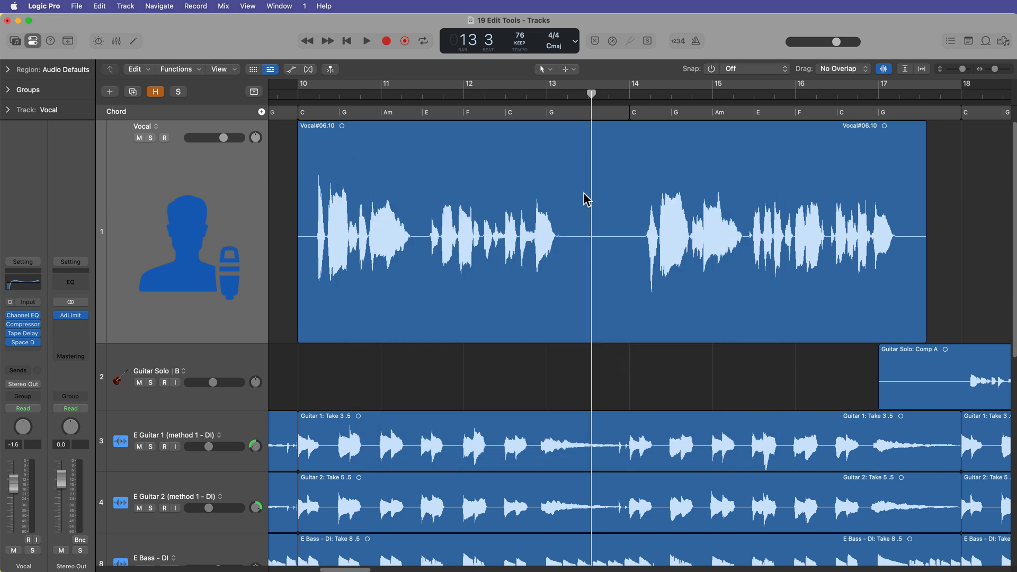
mouse_move(586, 168)
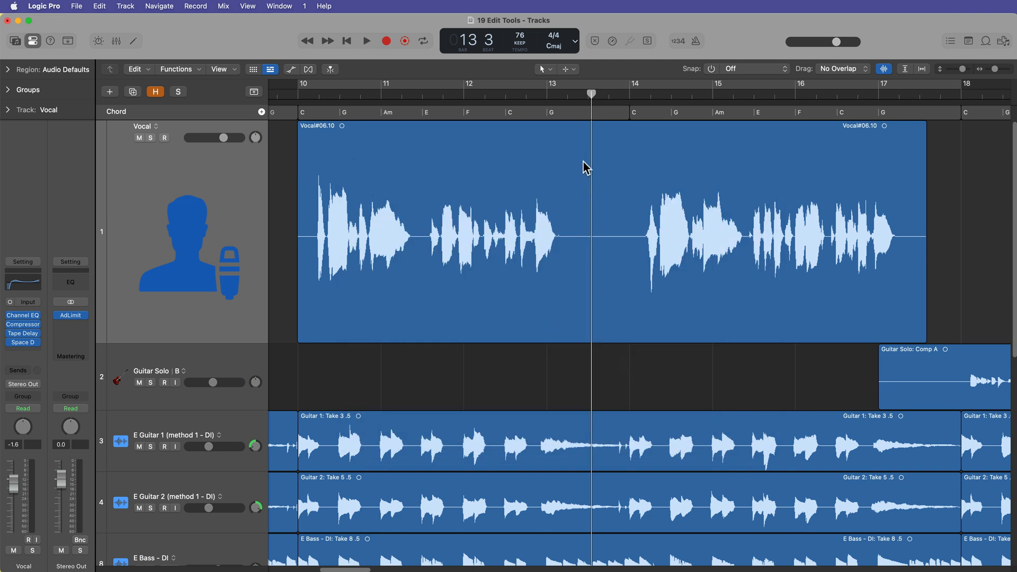
mouse_move(561, 183)
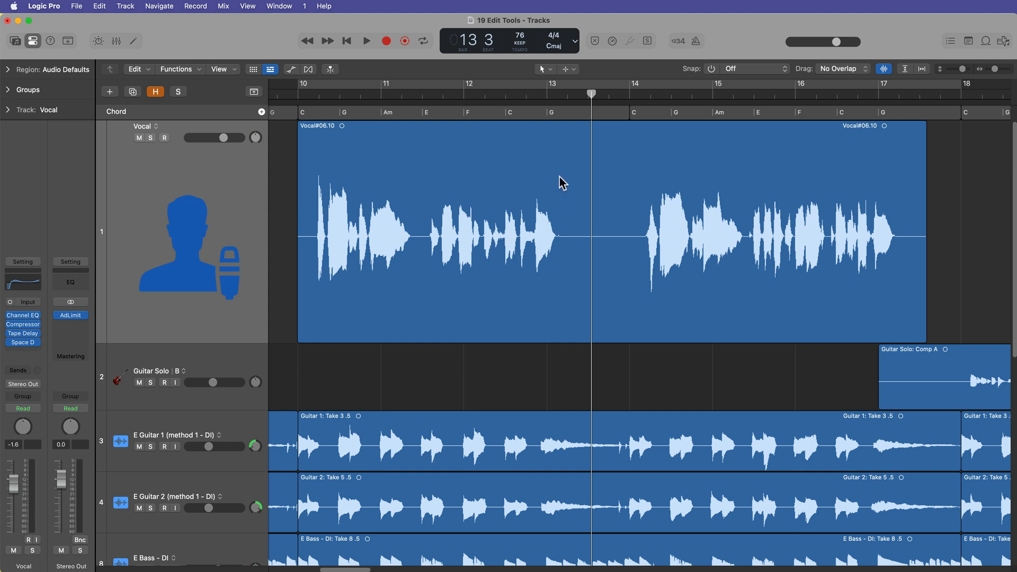
click(560, 195)
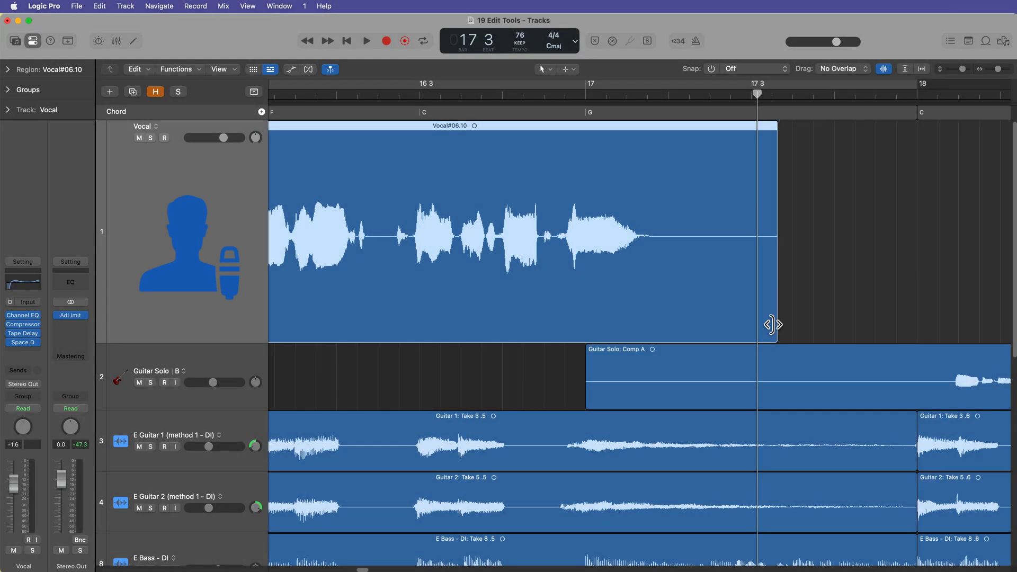
drag(772, 324, 666, 286)
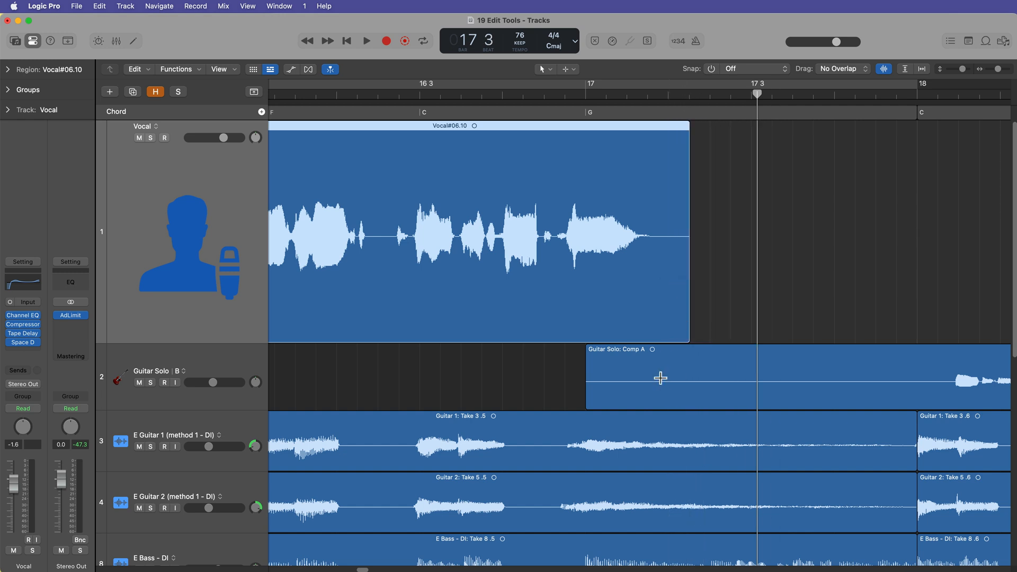
mouse_move(692, 239)
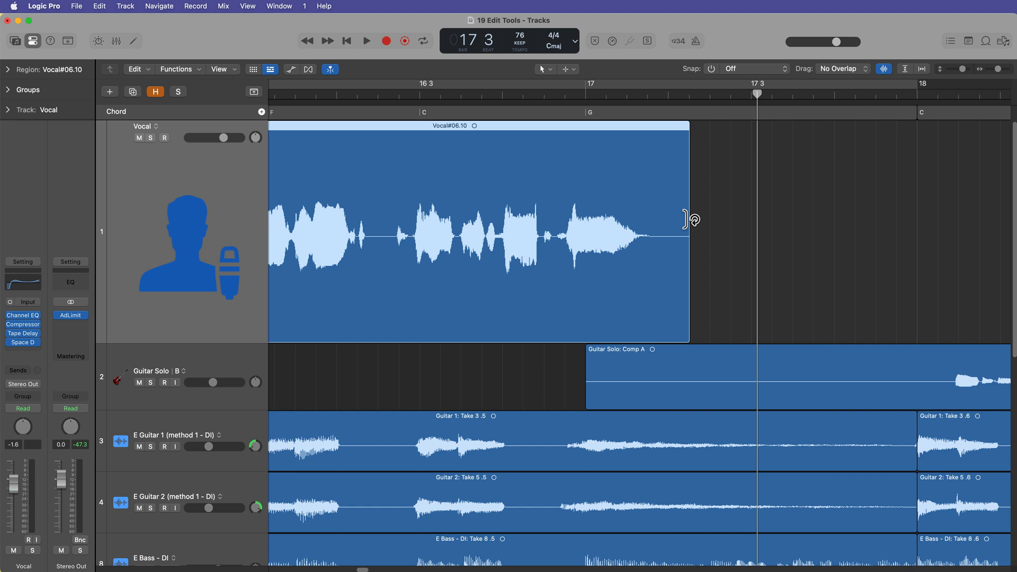
mouse_move(687, 131)
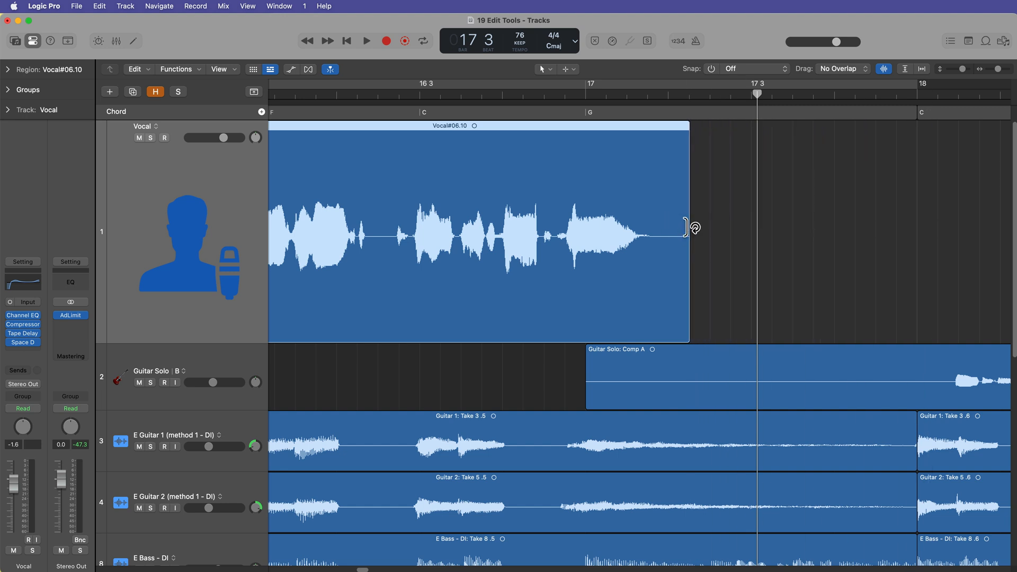
mouse_move(688, 128)
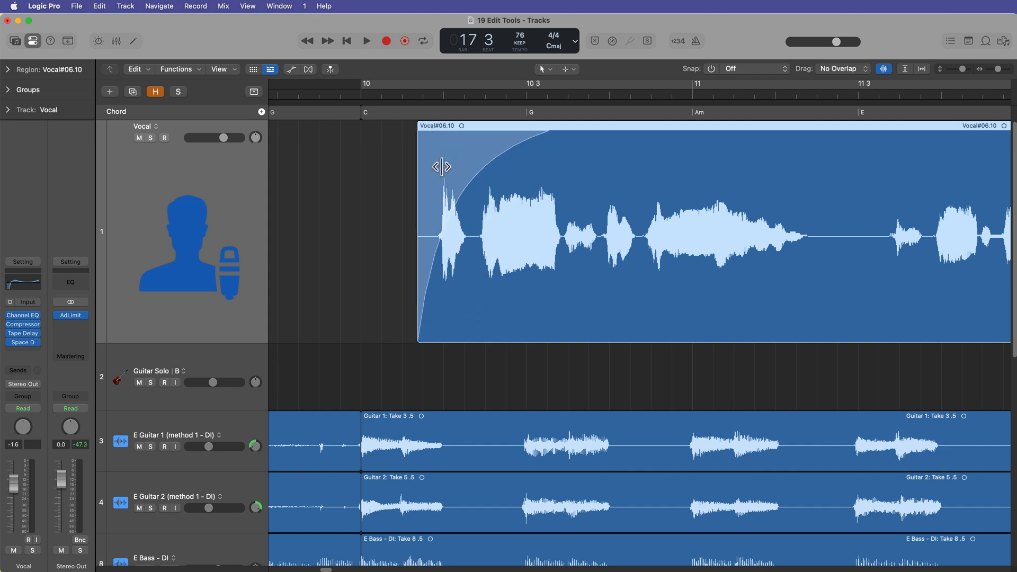
Straighten the vocal fade-in curve and lengthen it toward bar 11 across the opening phrases
drag(441, 166, 467, 200)
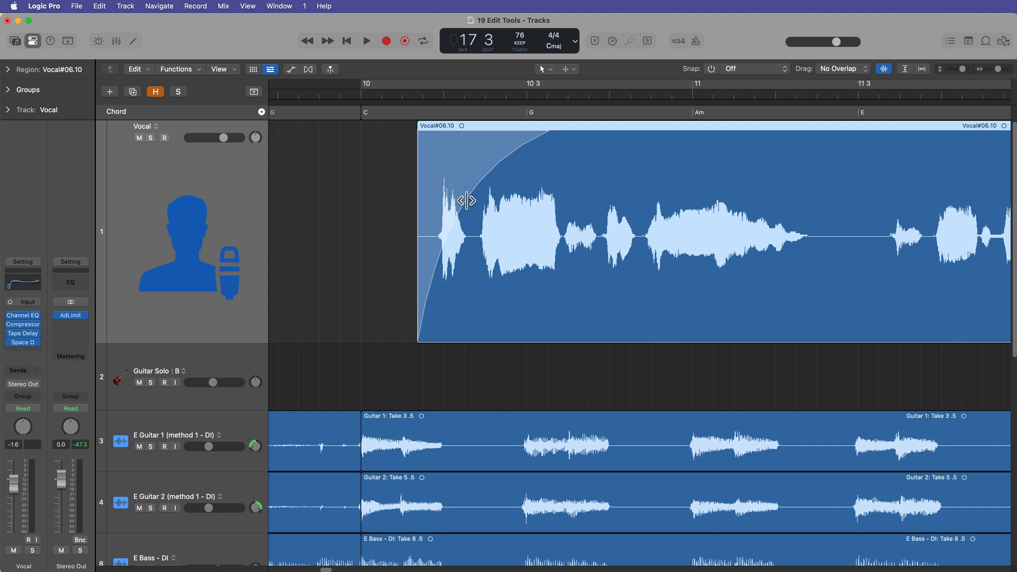
drag(466, 200, 480, 141)
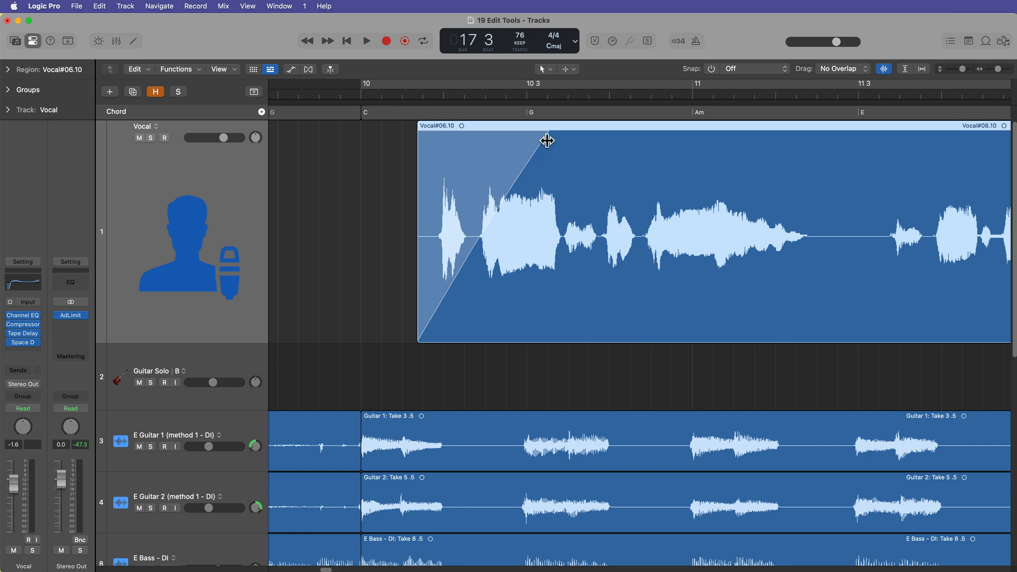
drag(546, 141, 752, 162)
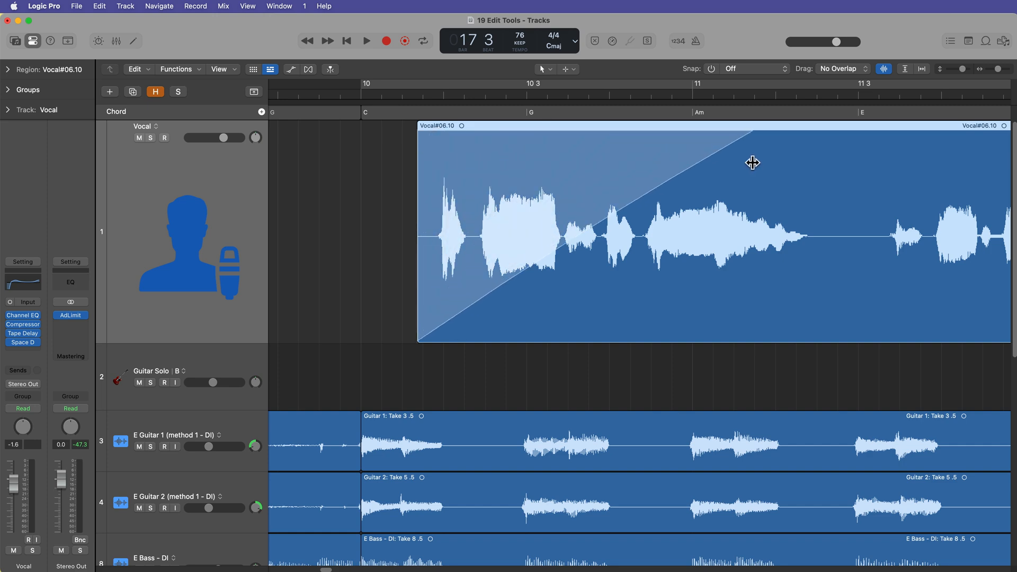
drag(752, 162, 435, 227)
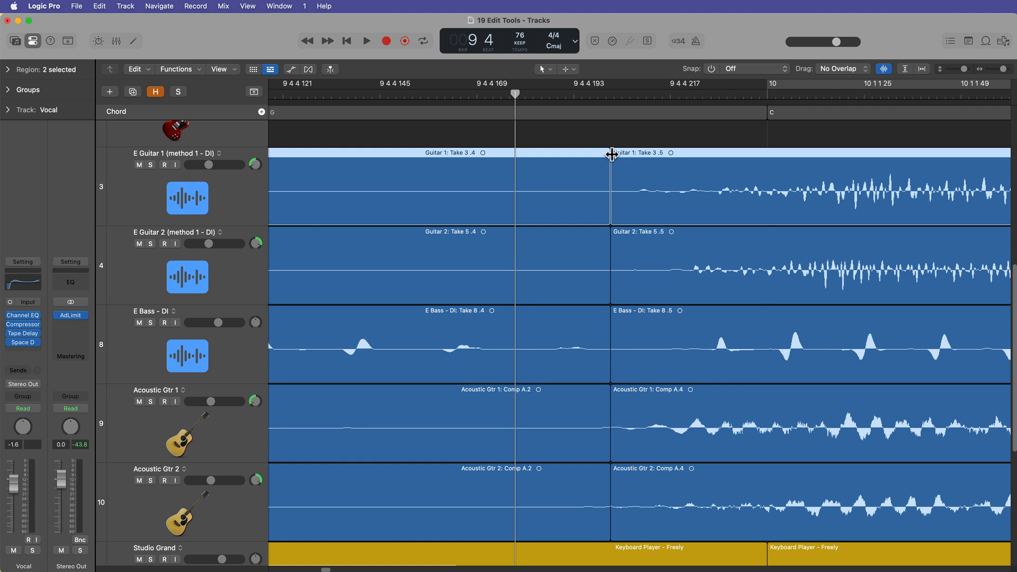
Crossfade the take .4/.5 boundaries on E Guitar 1, E Guitar 2 and E Bass
drag(610, 153, 623, 153)
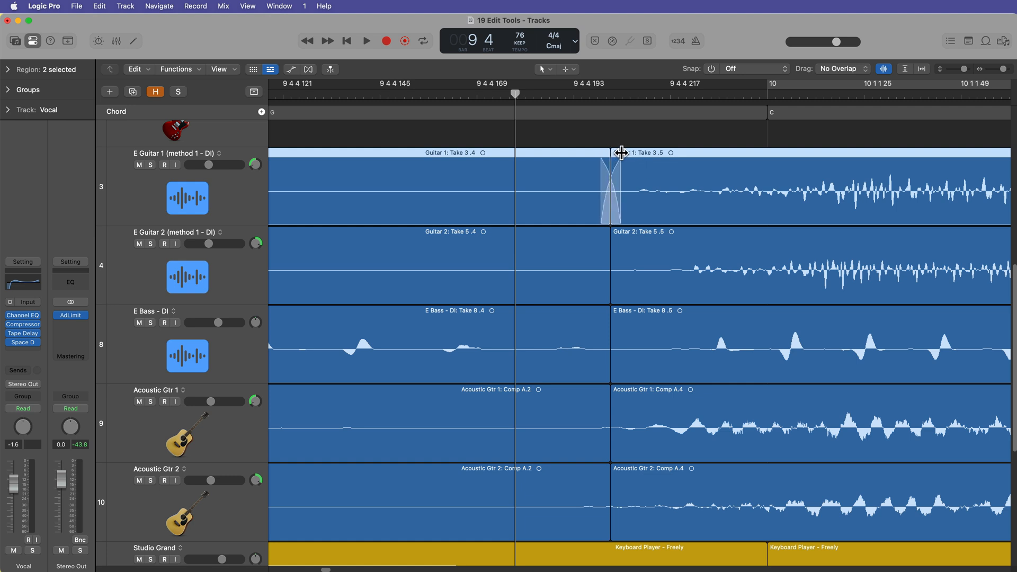
mouse_move(608, 233)
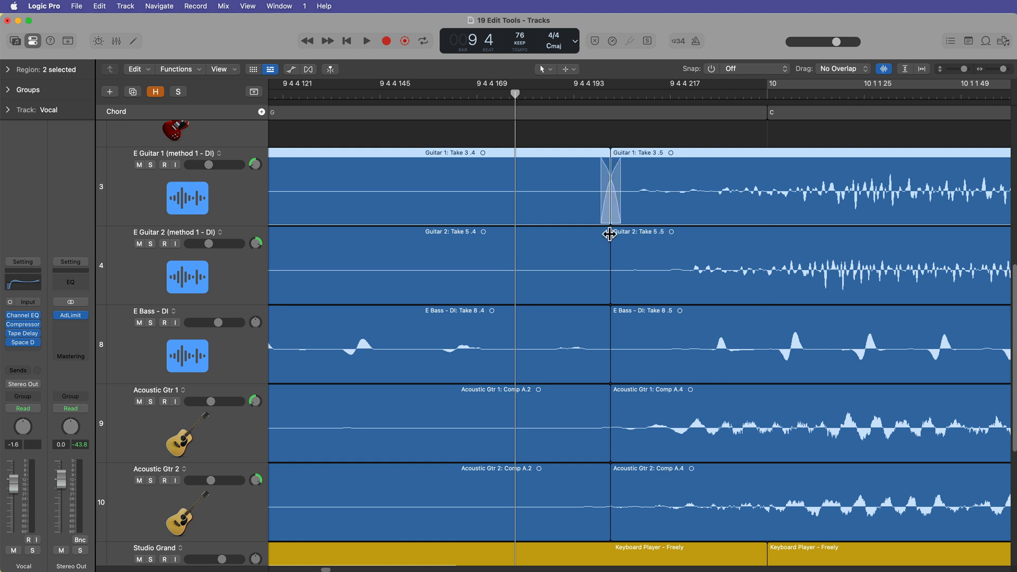
click(454, 232)
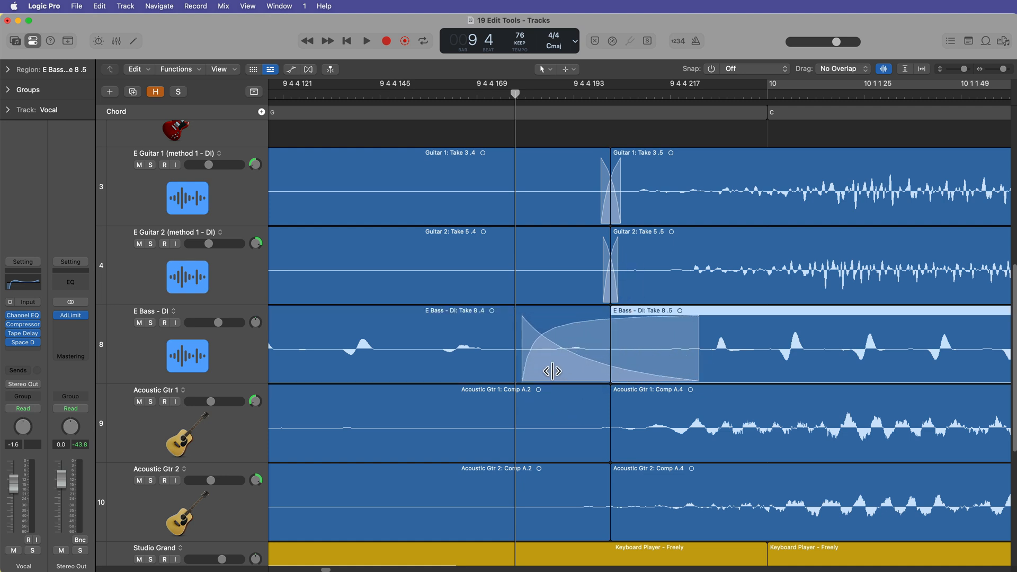
drag(548, 371, 619, 368)
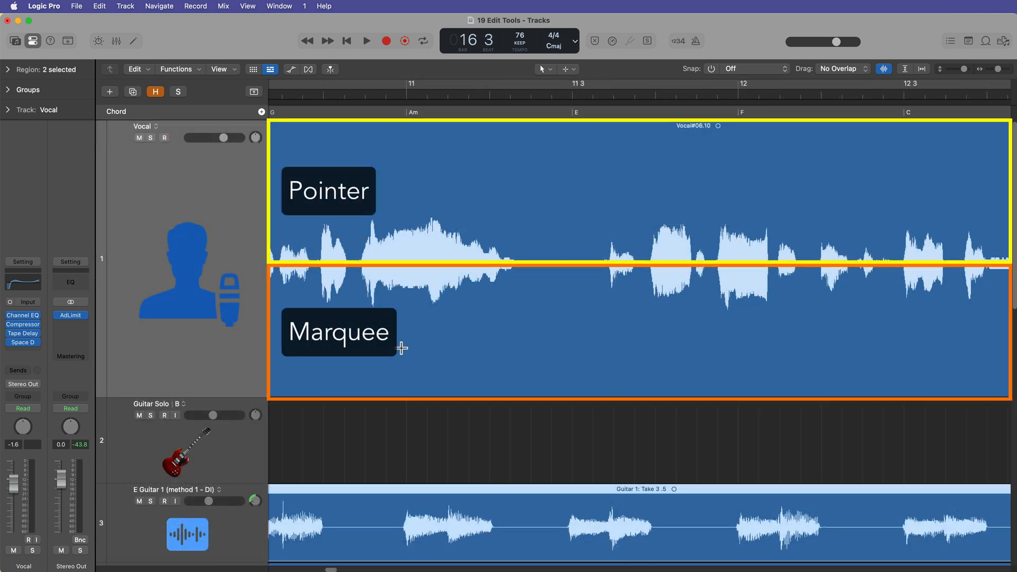
mouse_move(599, 324)
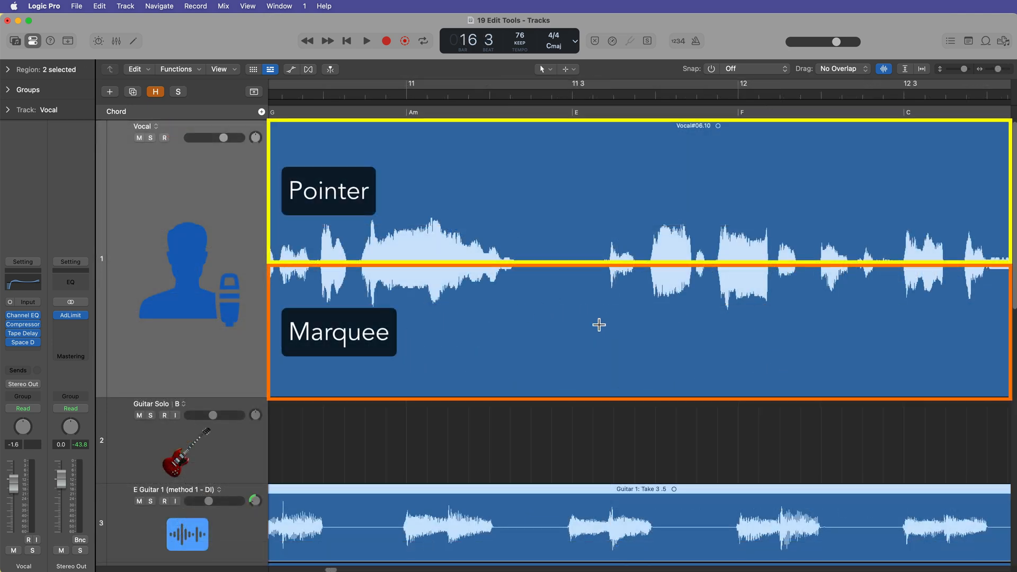
mouse_move(570, 138)
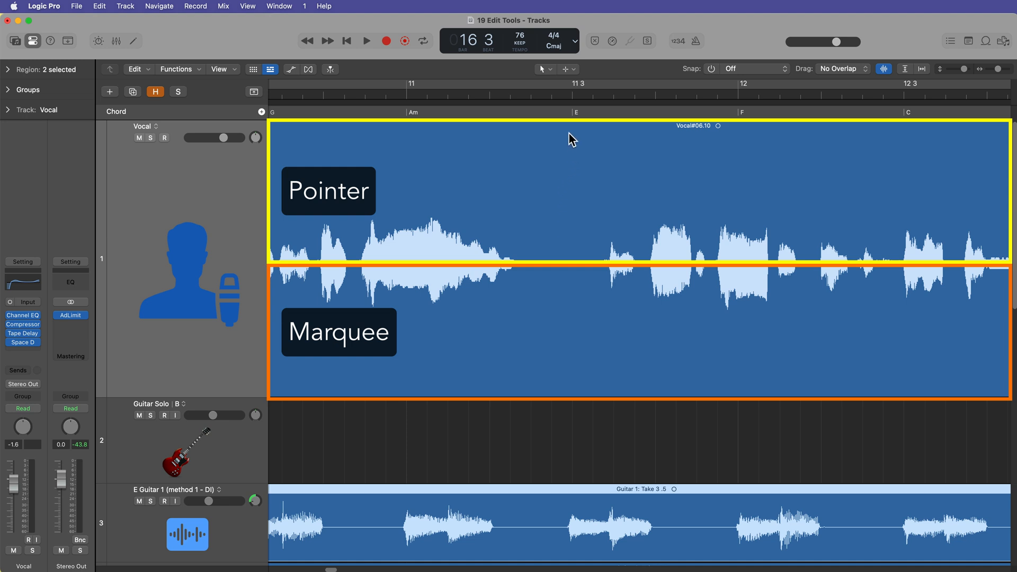
mouse_move(560, 236)
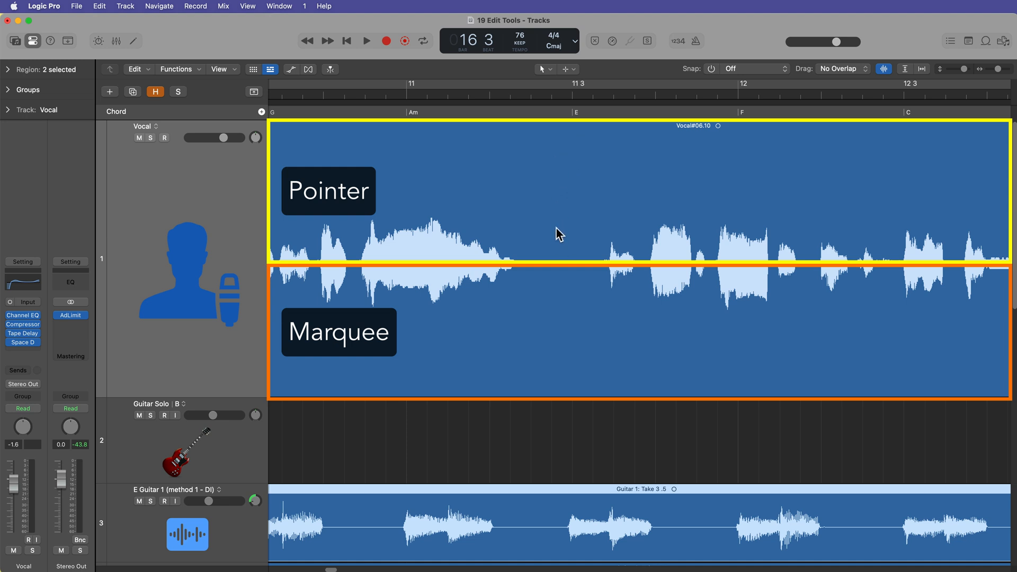
mouse_move(561, 245)
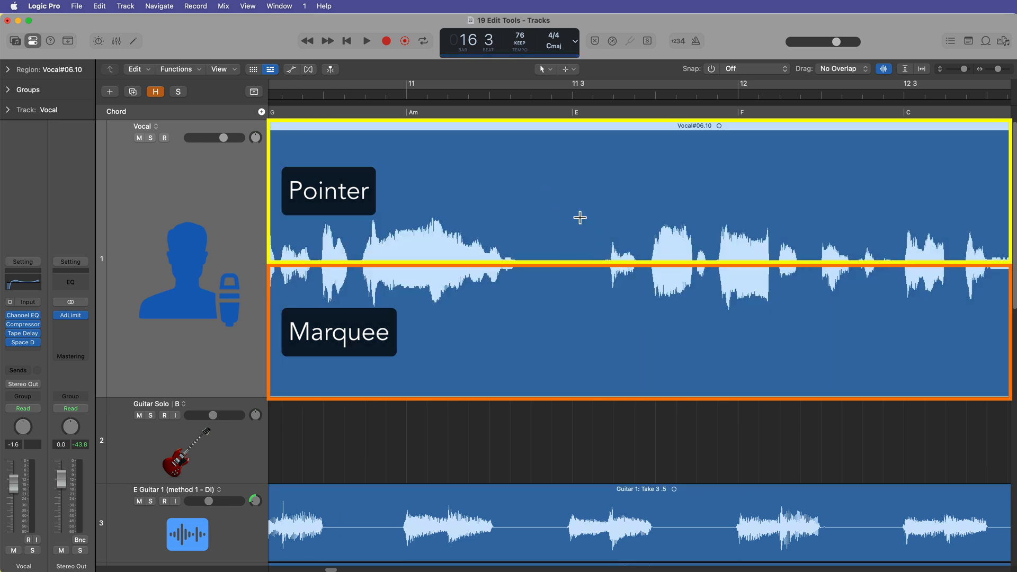
mouse_move(550, 336)
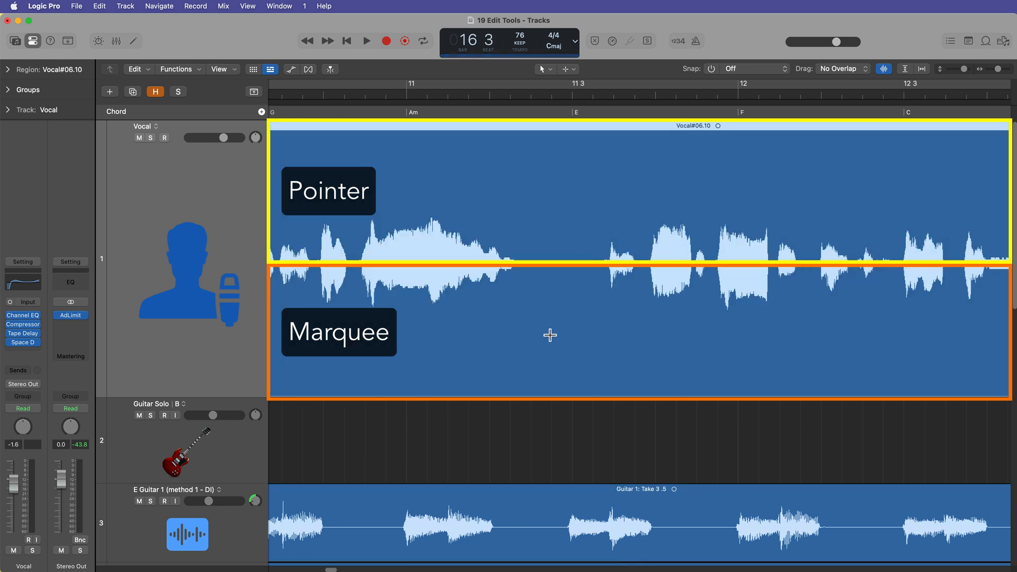
mouse_move(663, 345)
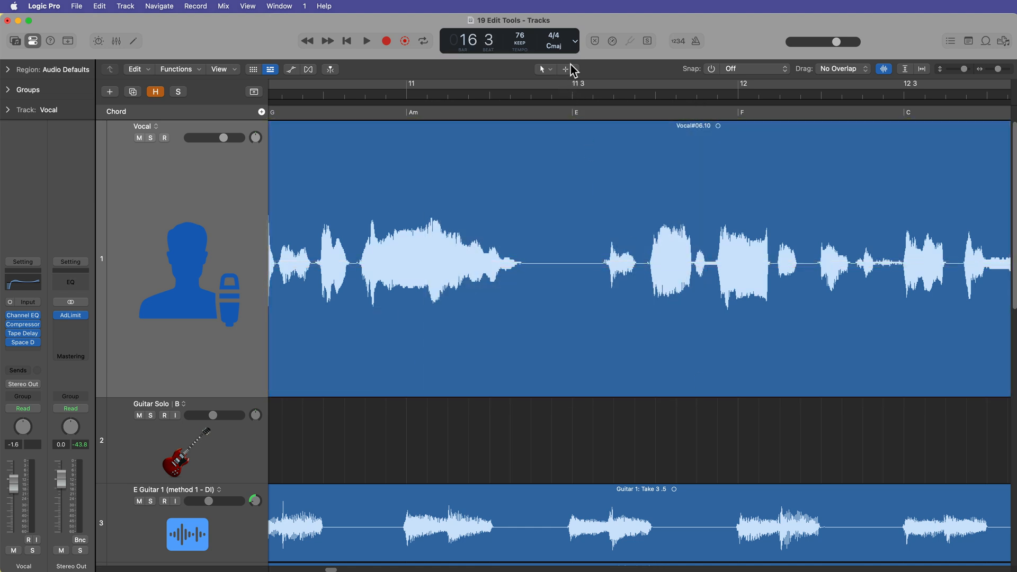
Choose the Gain tool as the secondary Command-click editing tool
click(566, 70)
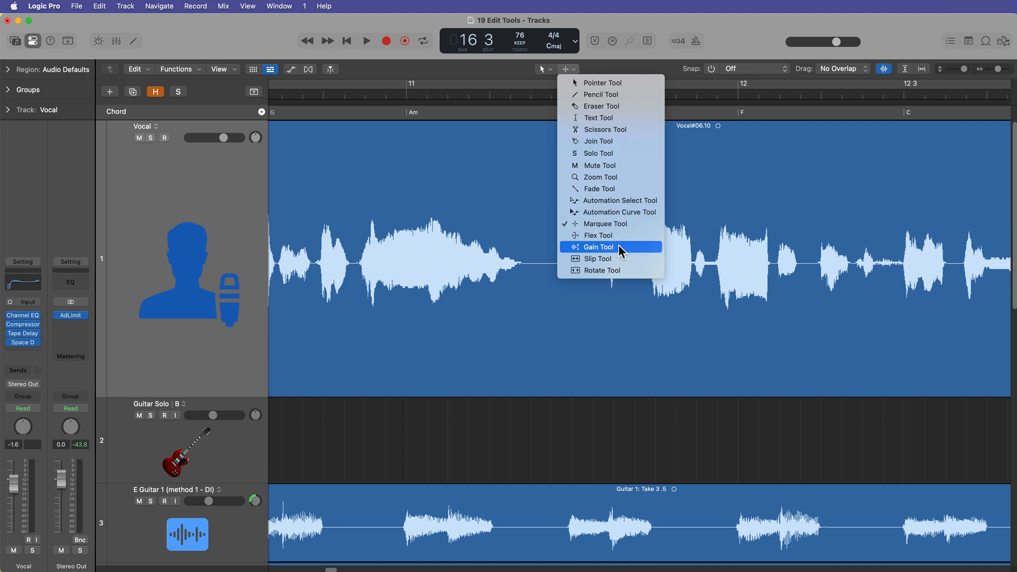
click(597, 247)
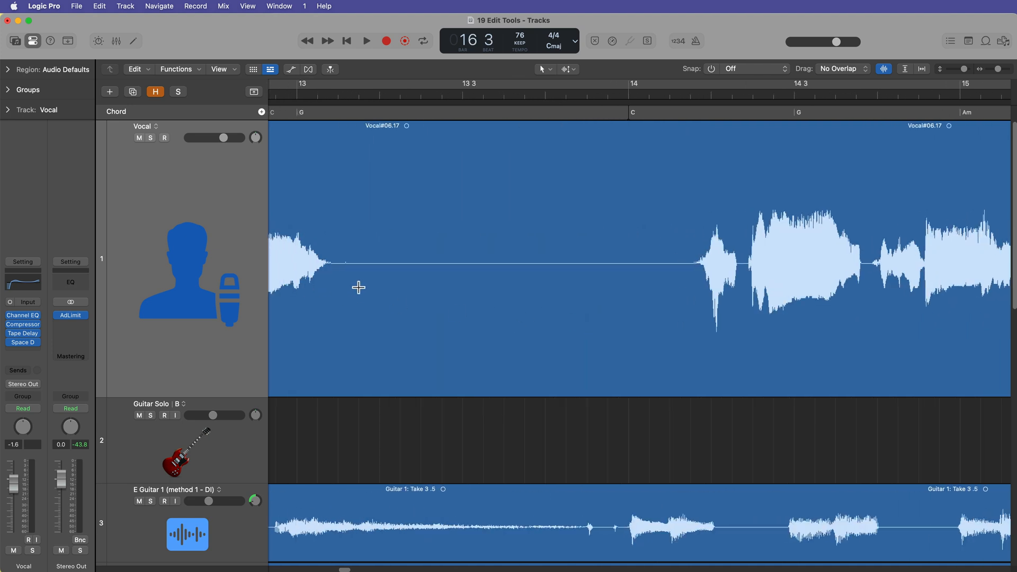
Marquee-select and delete silent stretches, leaving separate vocal phrase regions
drag(363, 287, 676, 333)
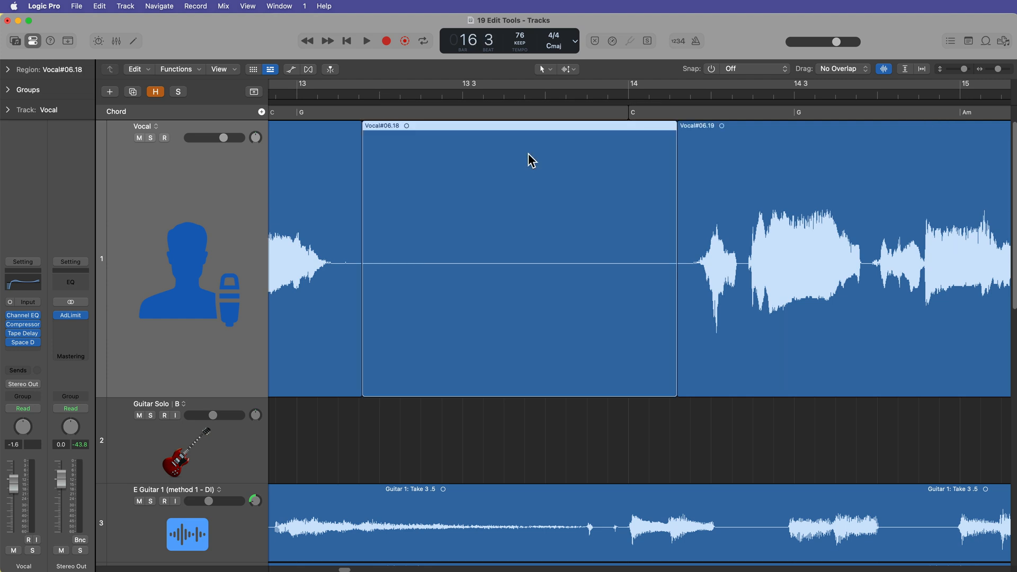
scroll(right, 3)
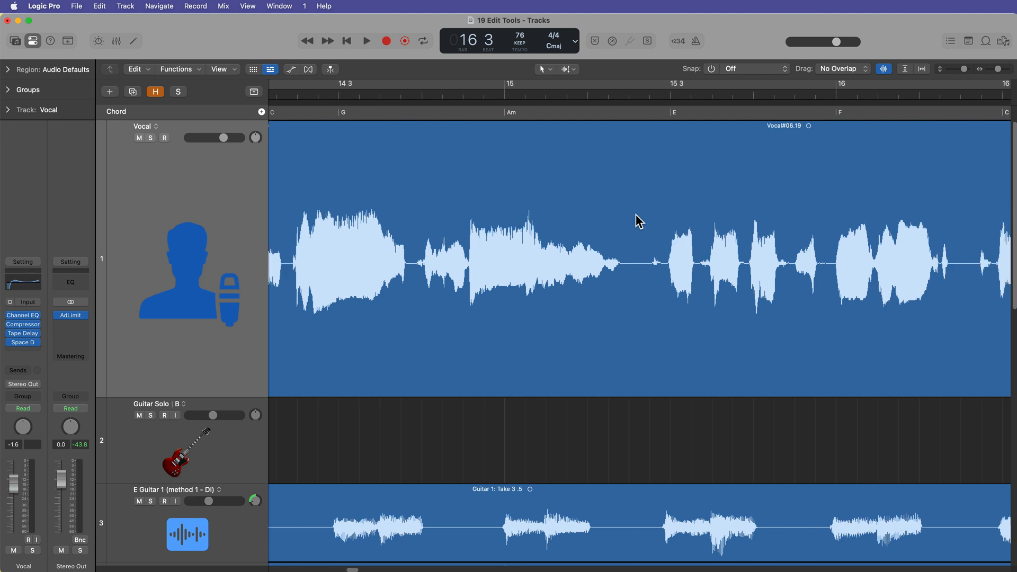
scroll(right, 3)
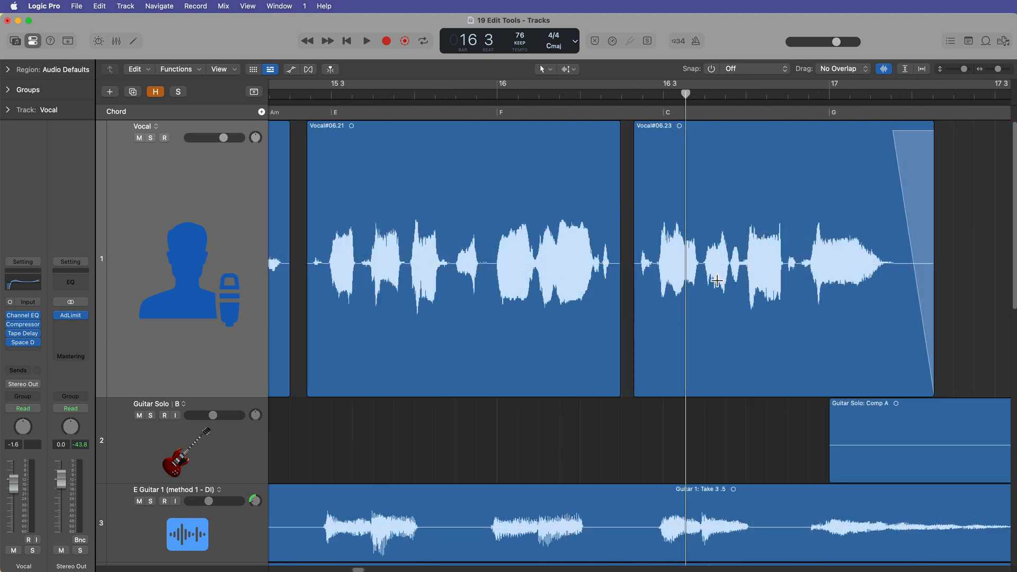
mouse_move(542, 169)
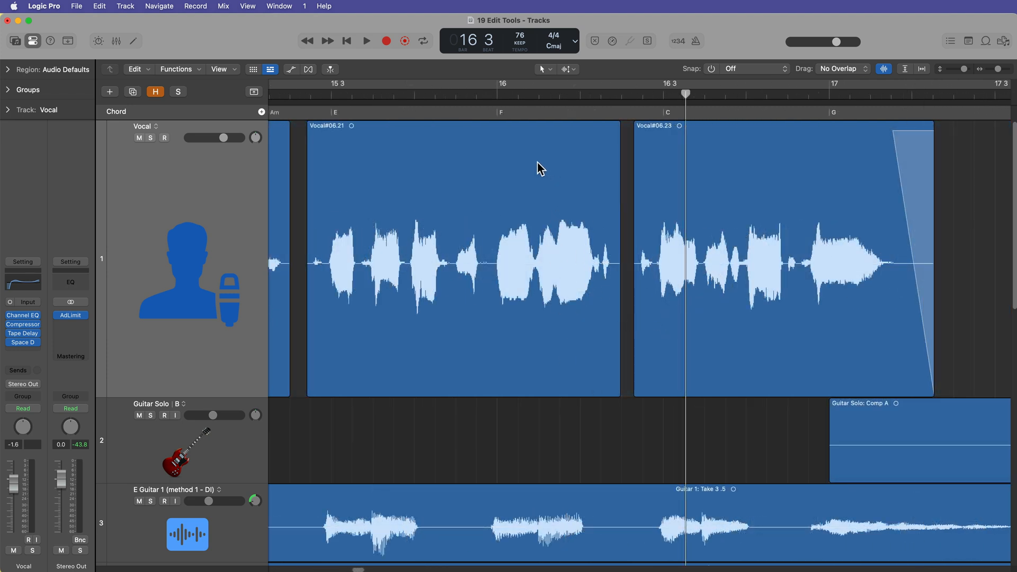
mouse_move(547, 225)
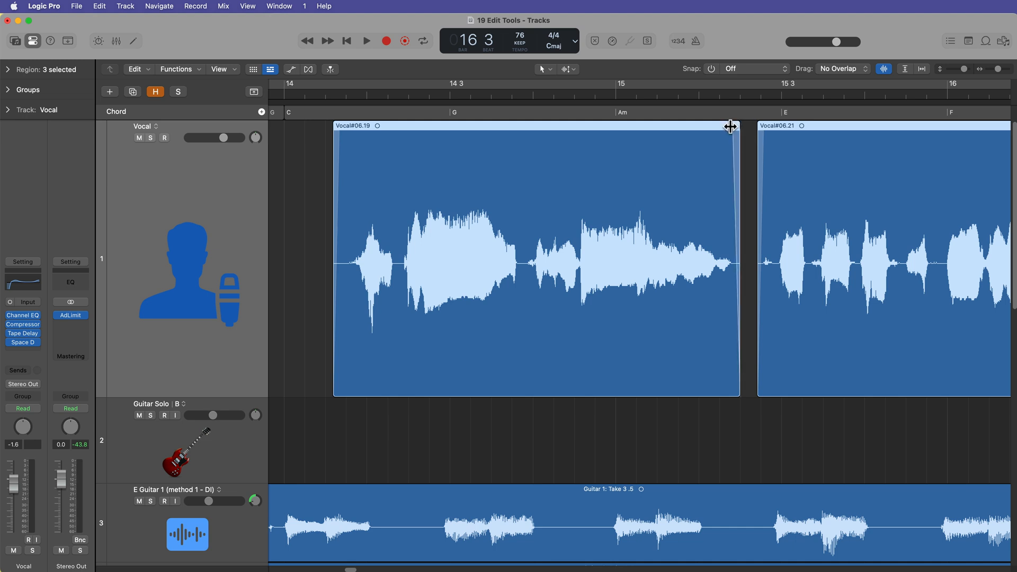
mouse_move(665, 253)
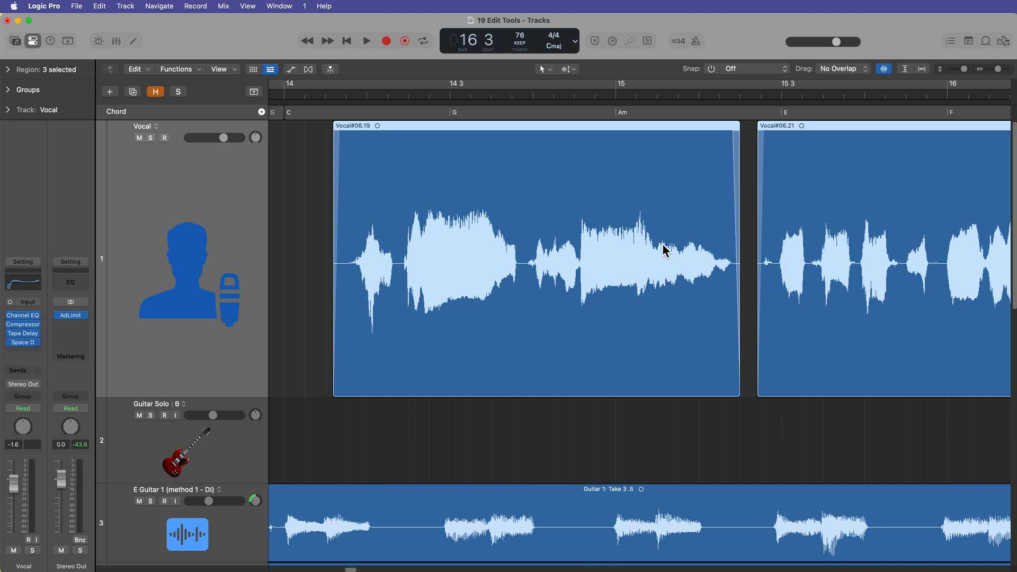
scroll(right, 3)
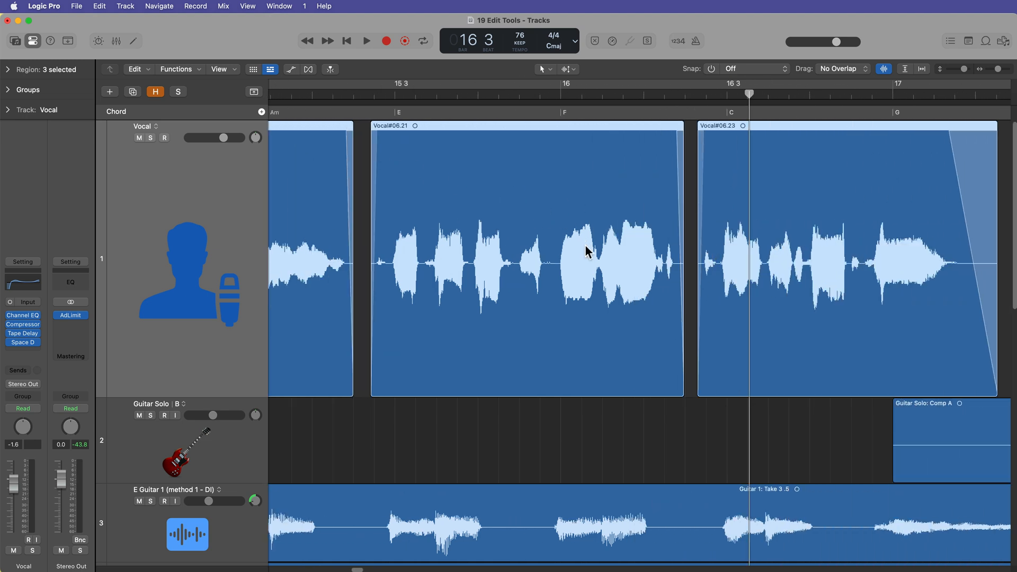
scroll(left, 3)
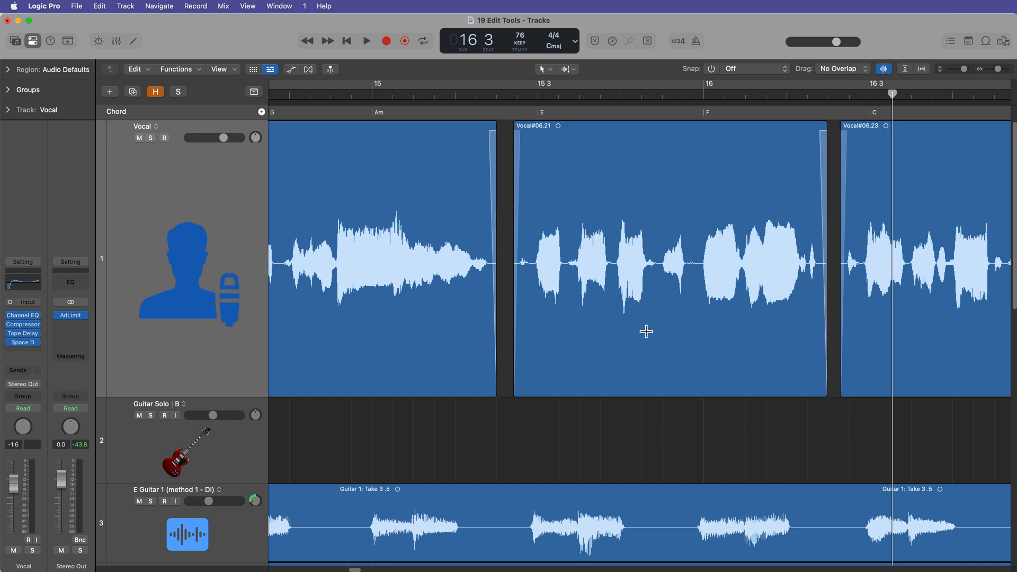
mouse_move(677, 190)
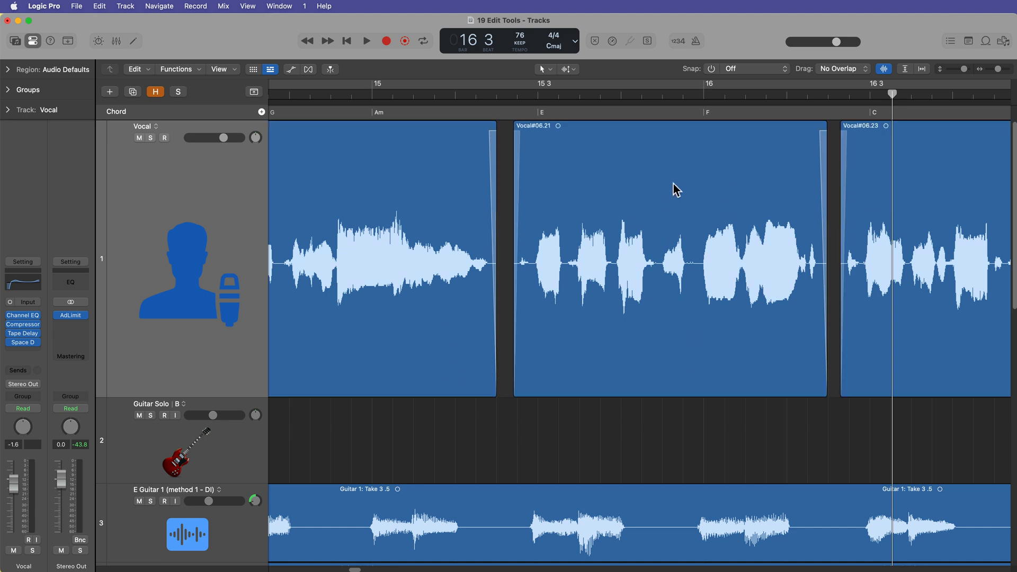
mouse_move(806, 143)
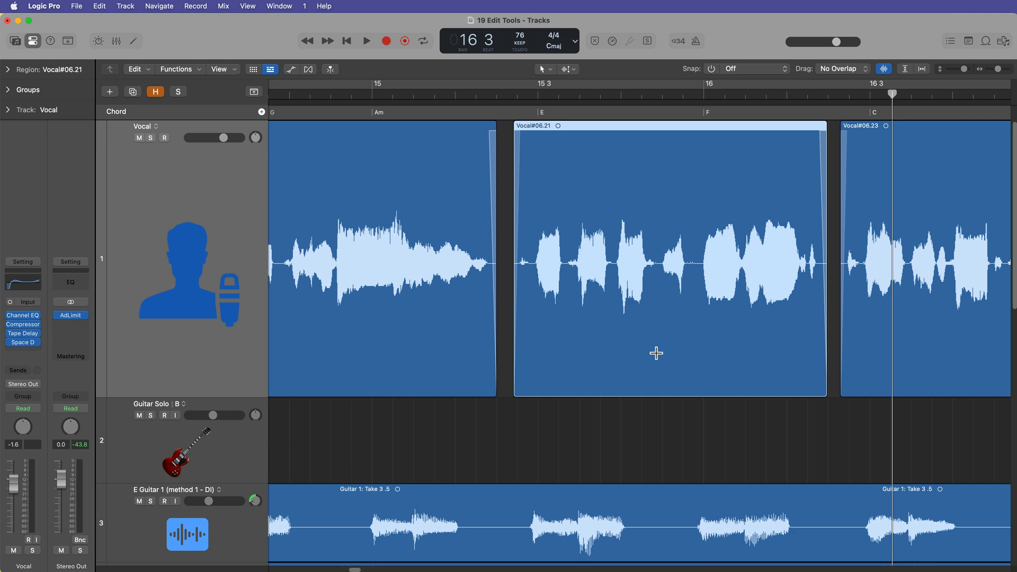
Peek at the secondary tool menu, then bring up Logic Pro's General settings
click(566, 69)
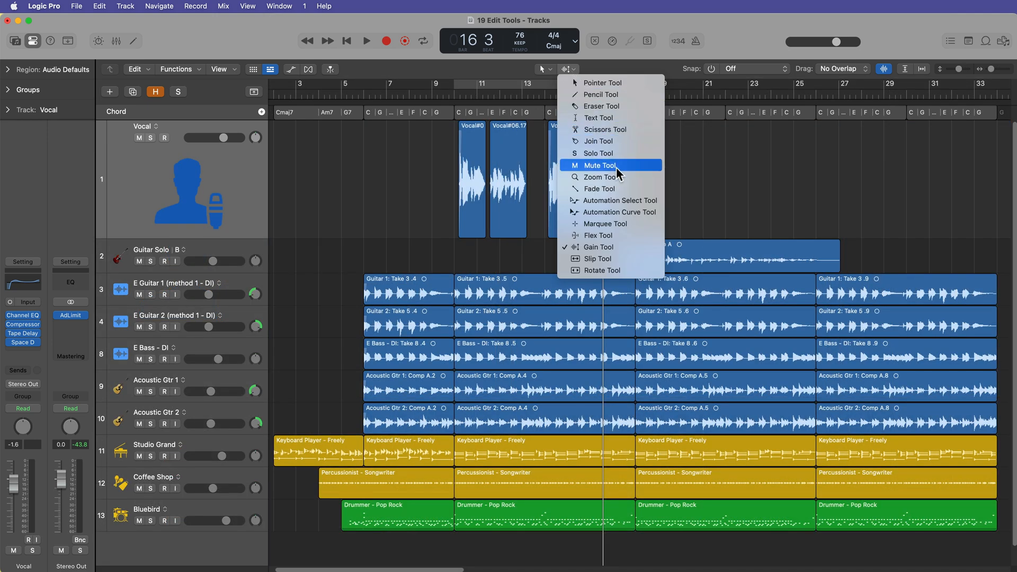
click(600, 177)
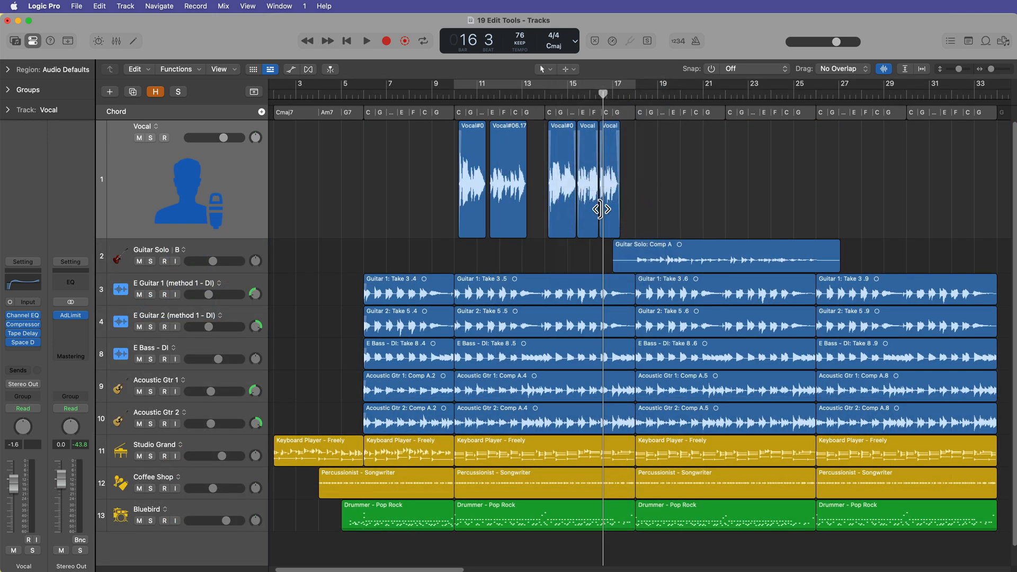
click(43, 6)
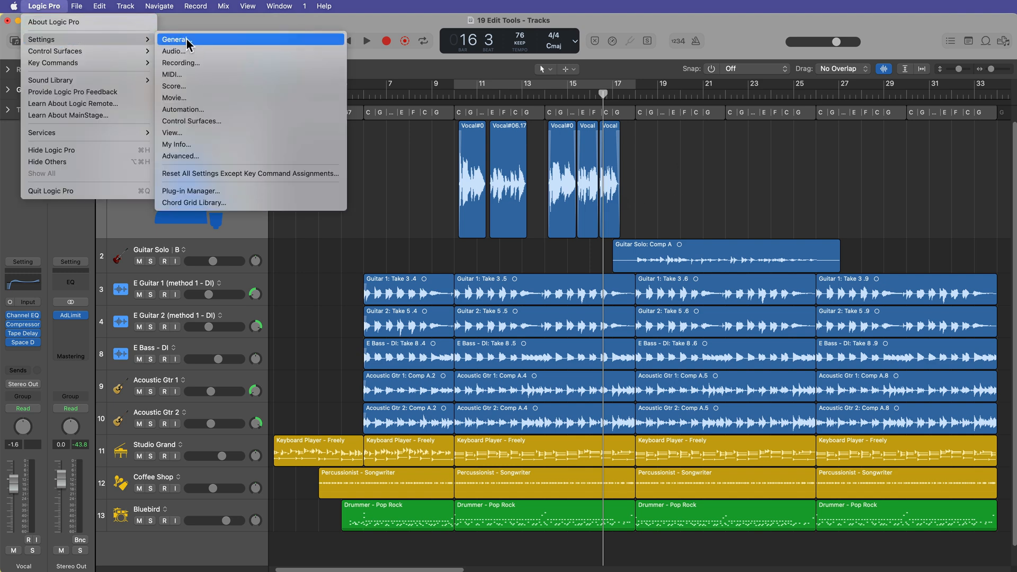
click(175, 39)
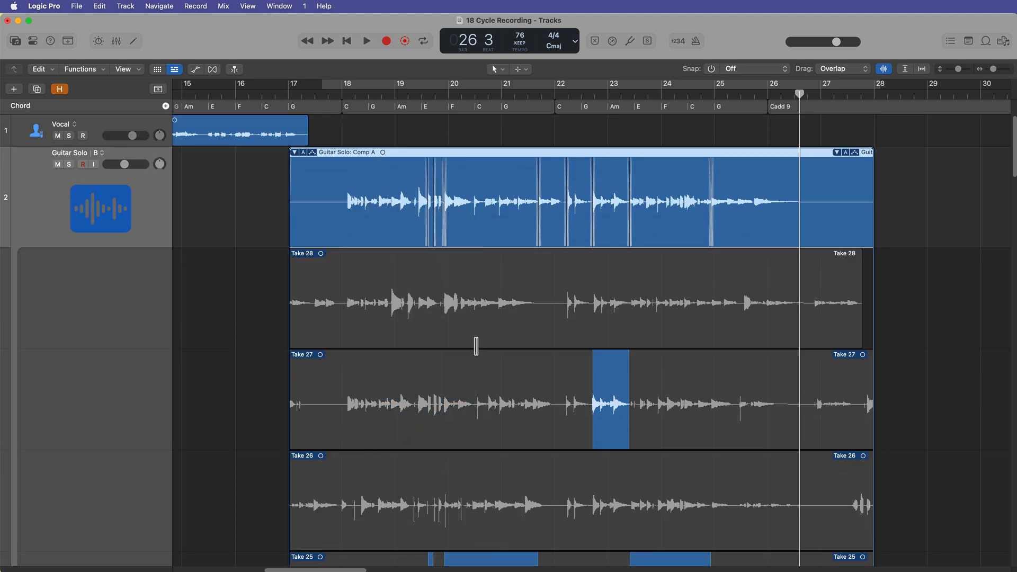
scroll(down, 3)
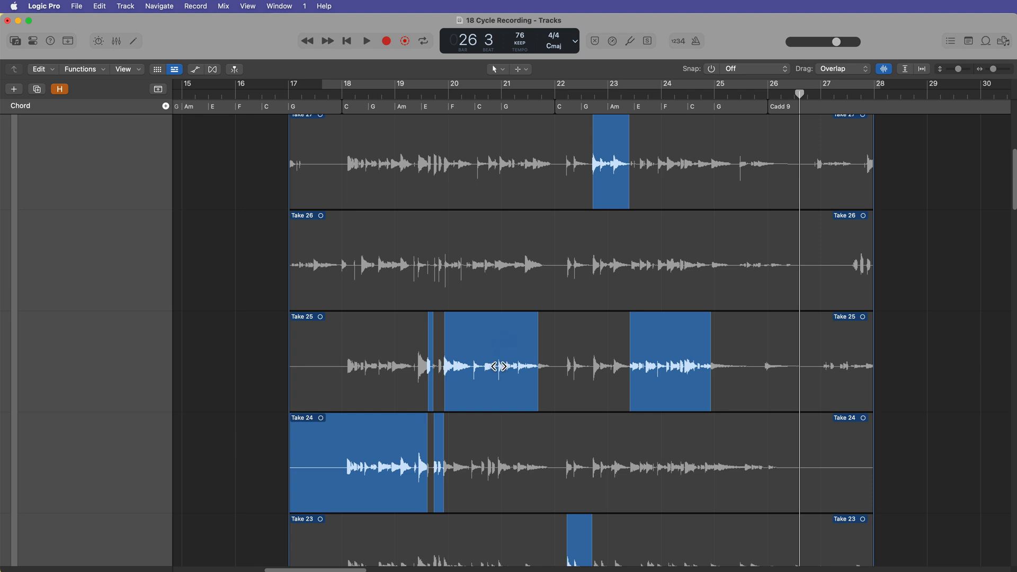
scroll(down, 3)
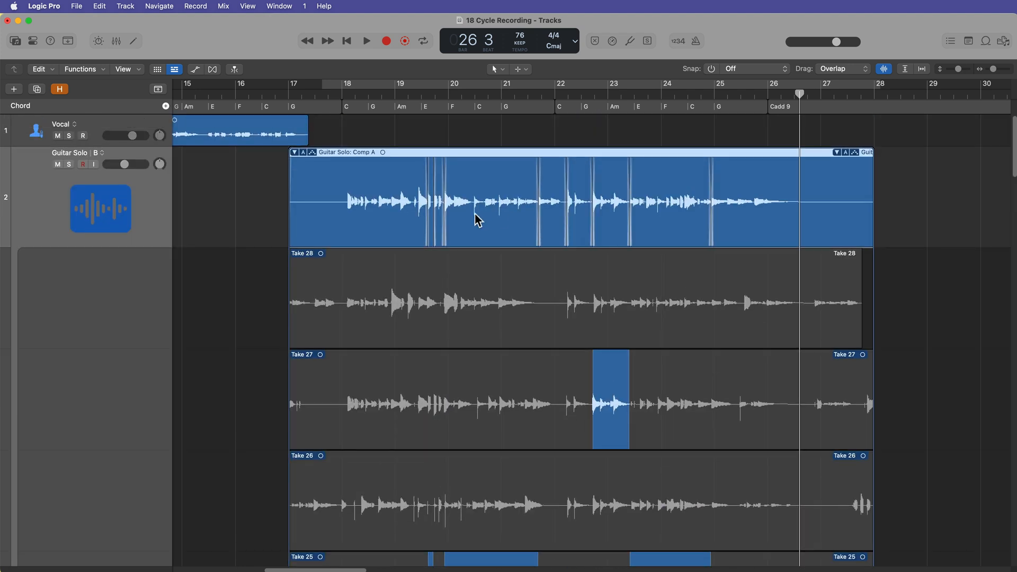
mouse_move(658, 154)
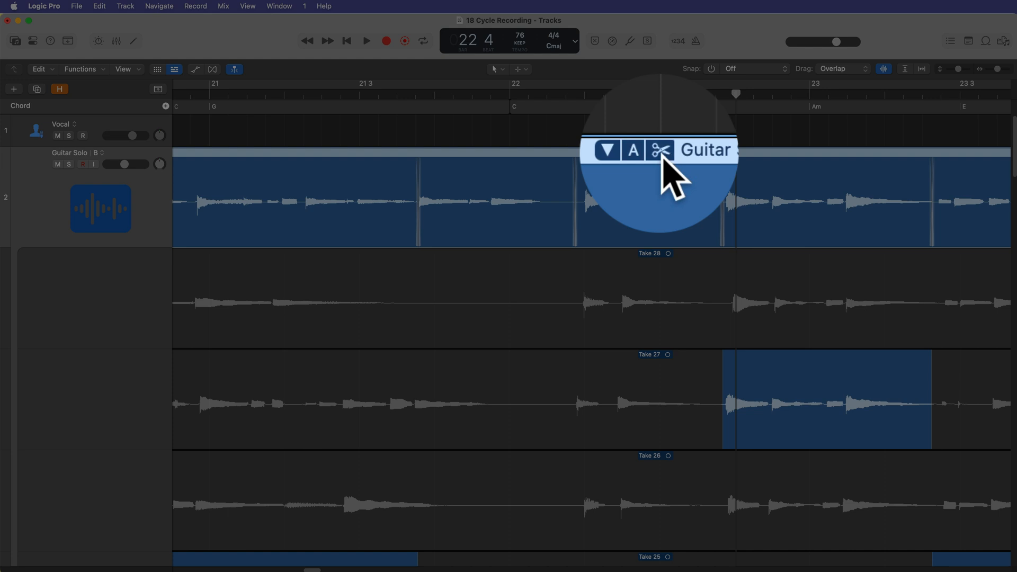
mouse_move(681, 208)
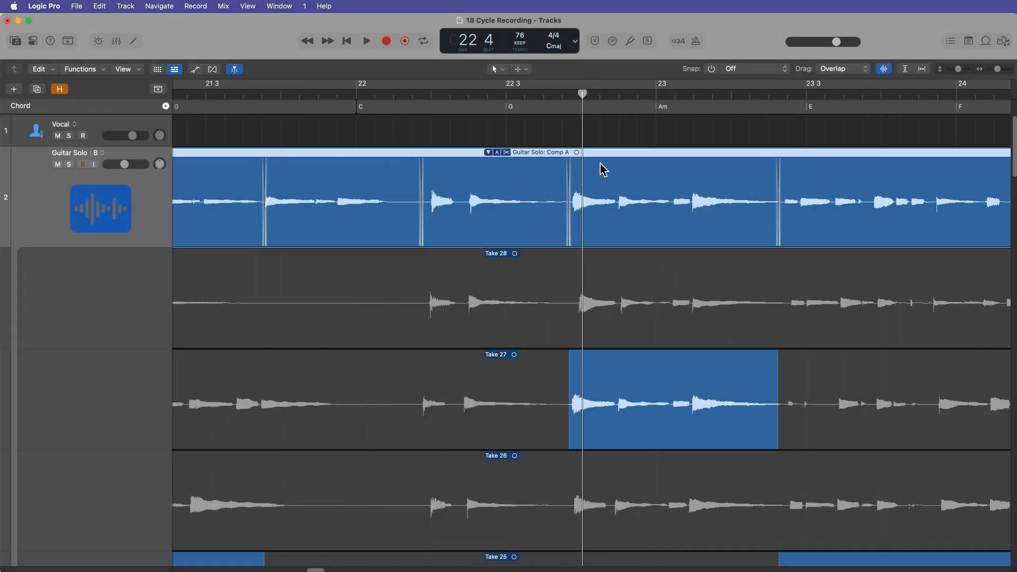
click(516, 69)
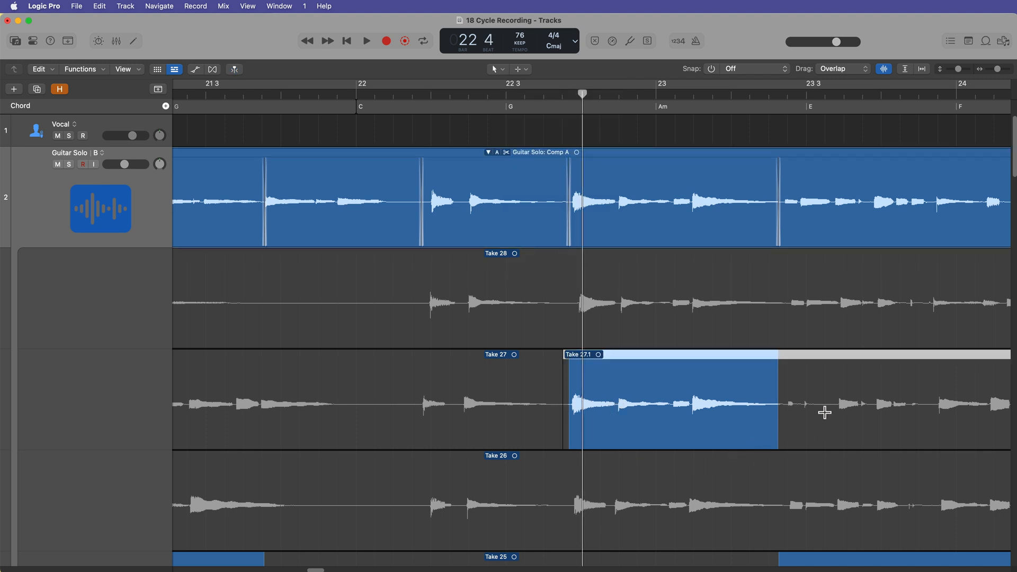
click(825, 403)
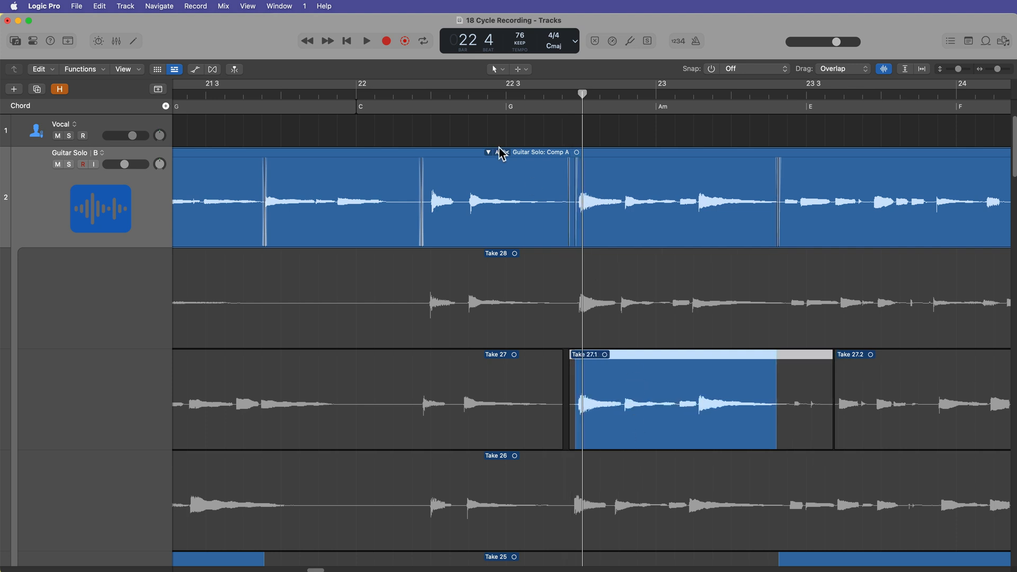
mouse_move(581, 171)
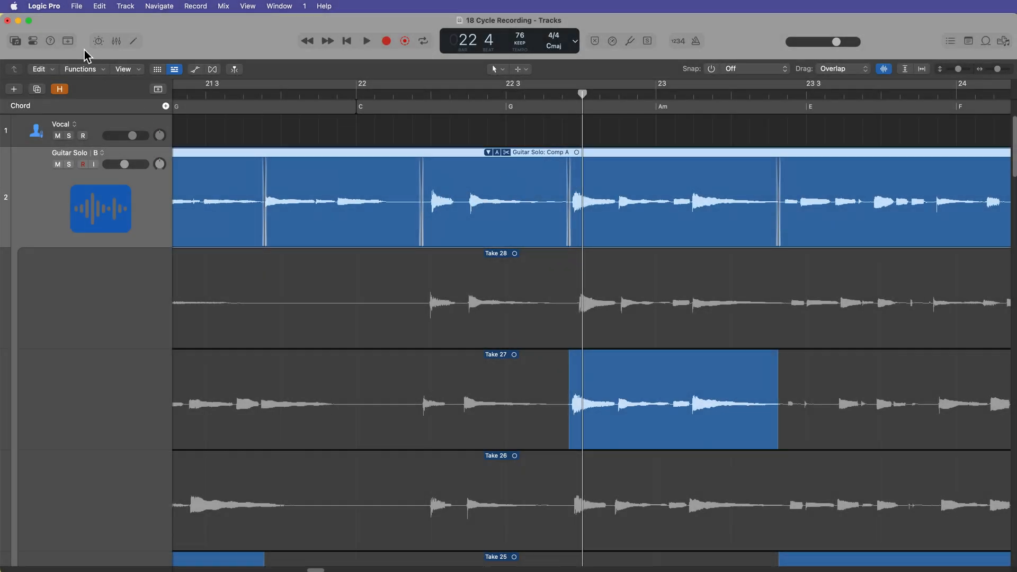
In Editing settings, enable Quick Swipe and Take Editing click zones and untick Fade tool zones
click(44, 6)
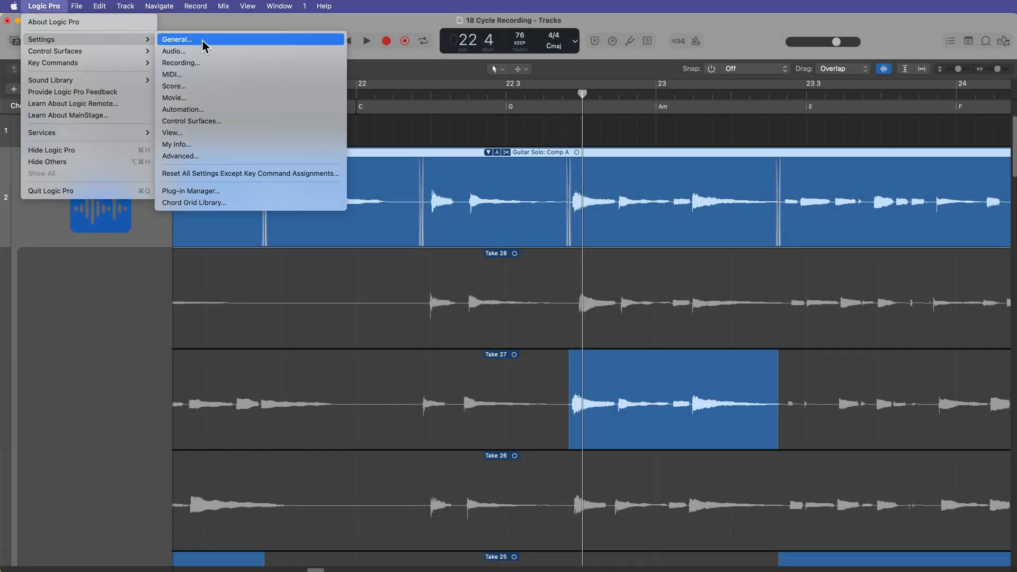
click(177, 39)
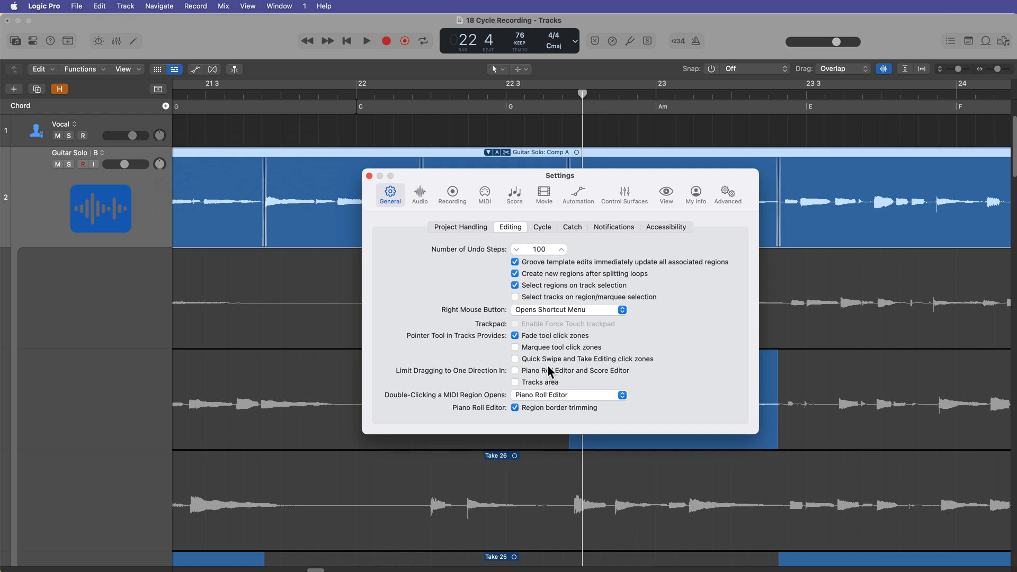
click(515, 359)
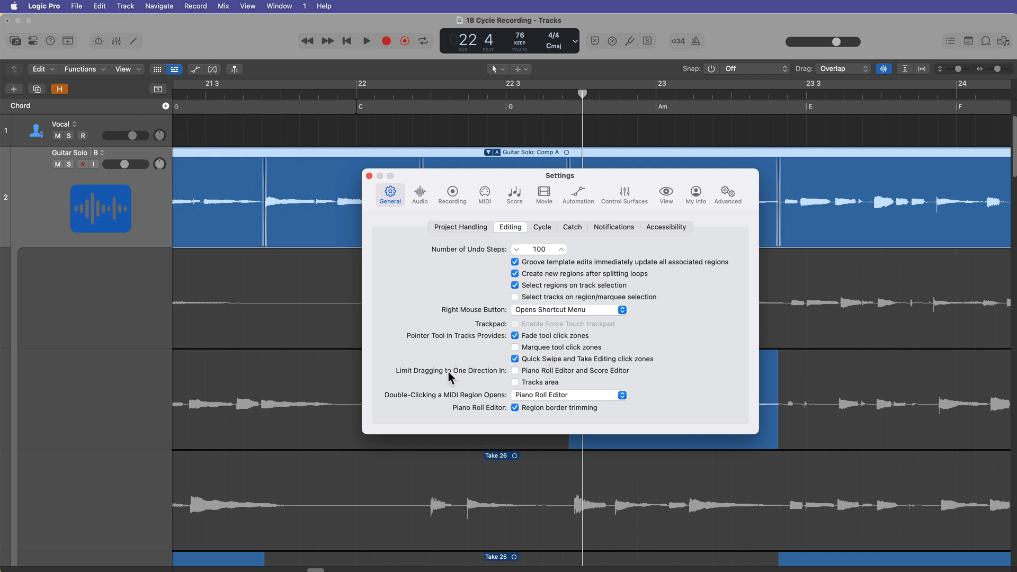
mouse_move(517, 340)
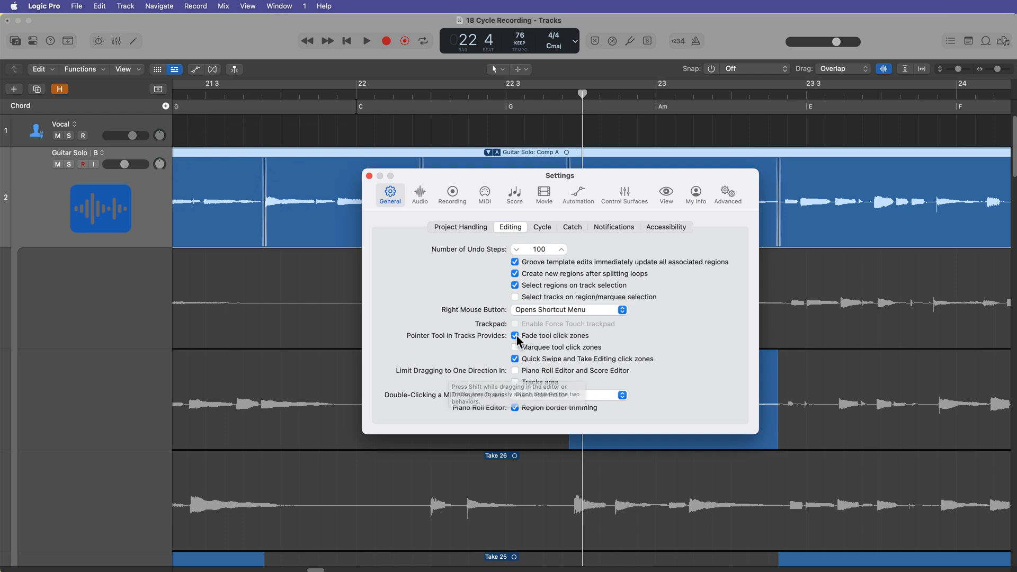
click(515, 336)
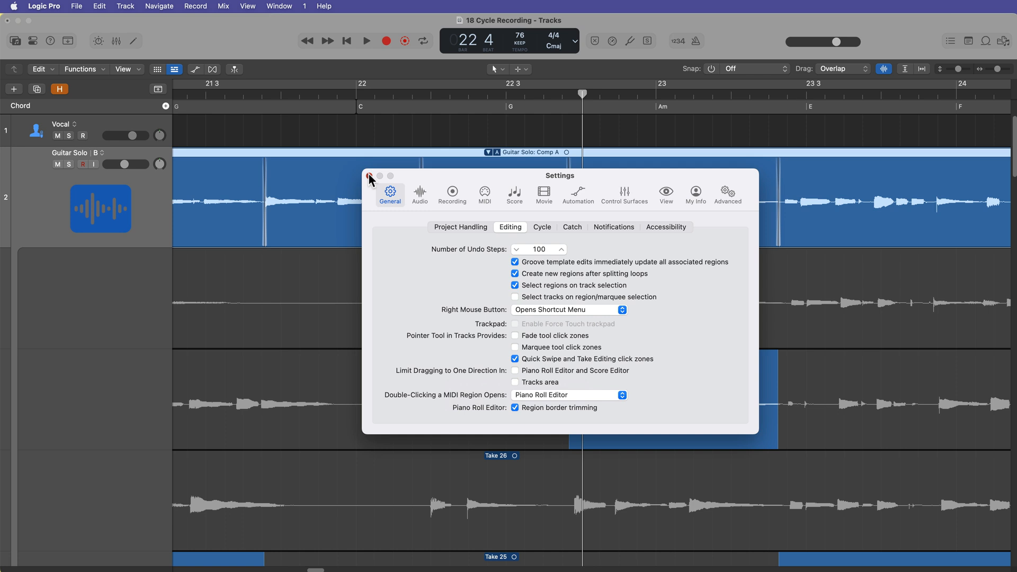
click(370, 176)
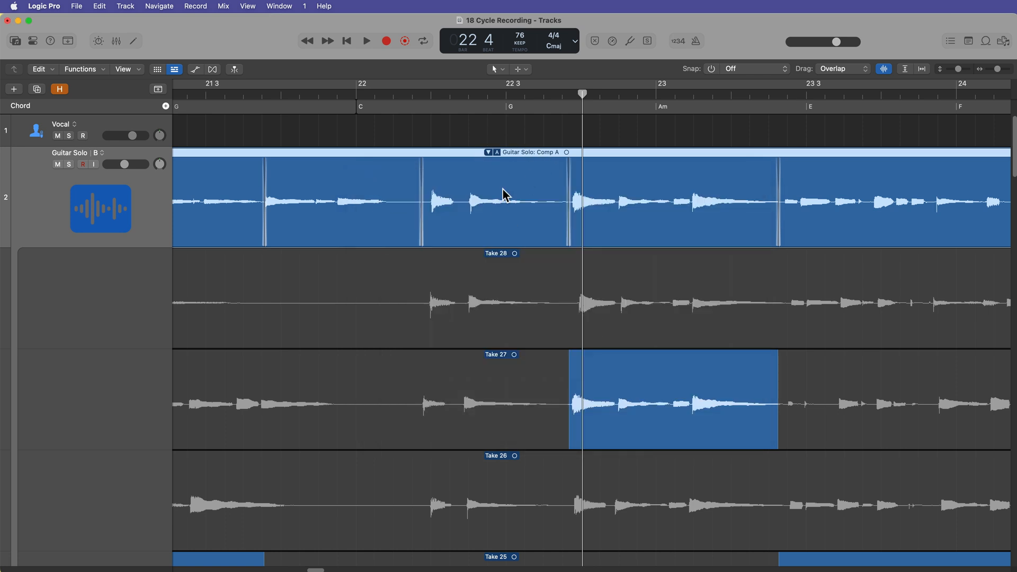
mouse_move(528, 194)
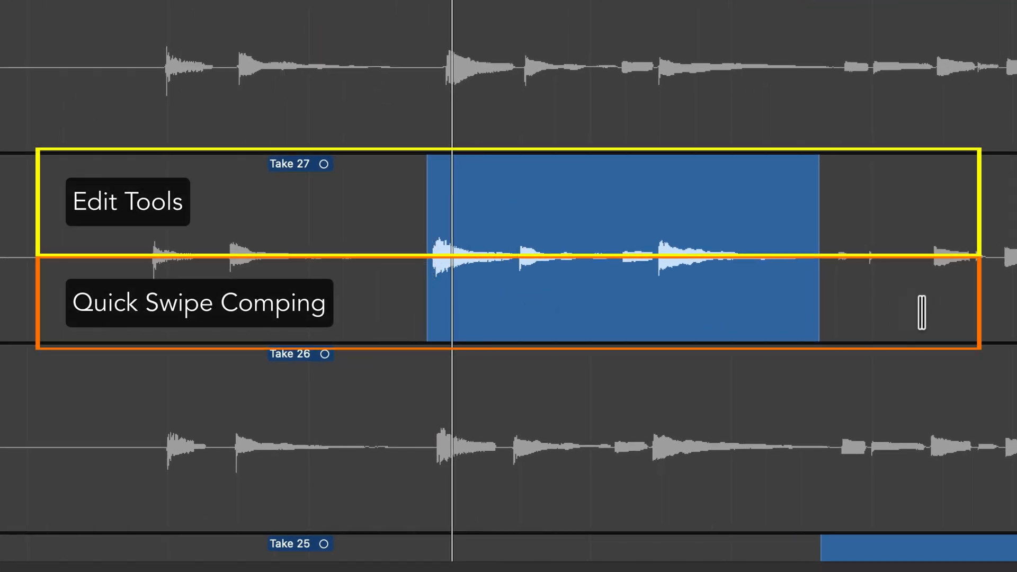
Extend the comped section across more of Take 27 by dragging in its lower half
drag(830, 278, 710, 279)
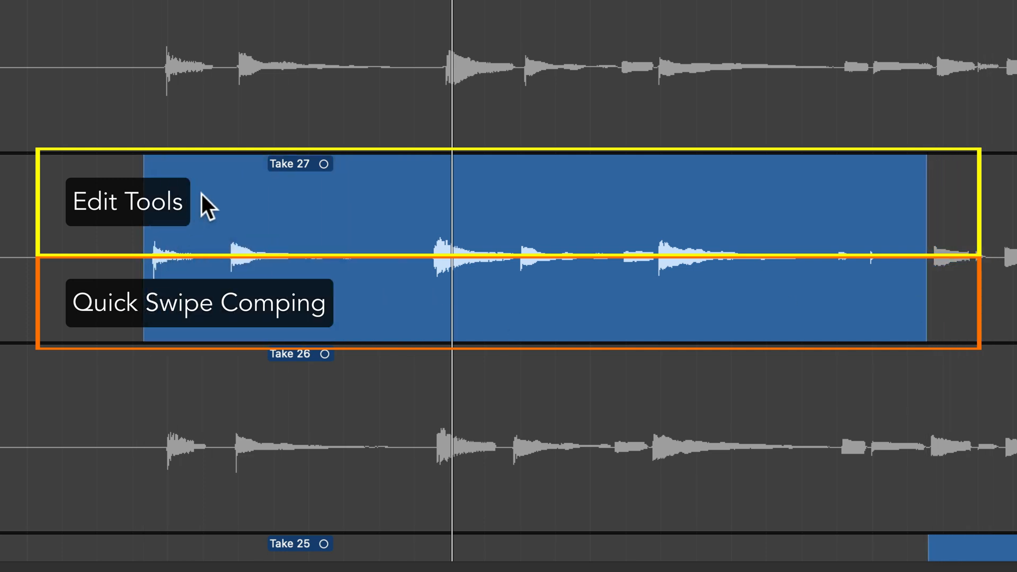
mouse_move(872, 213)
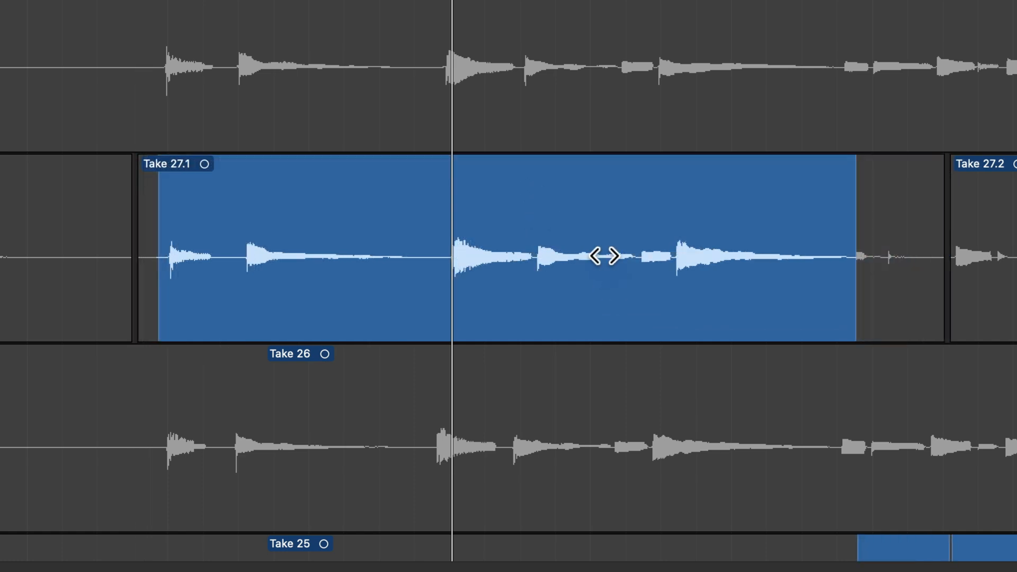
mouse_move(540, 210)
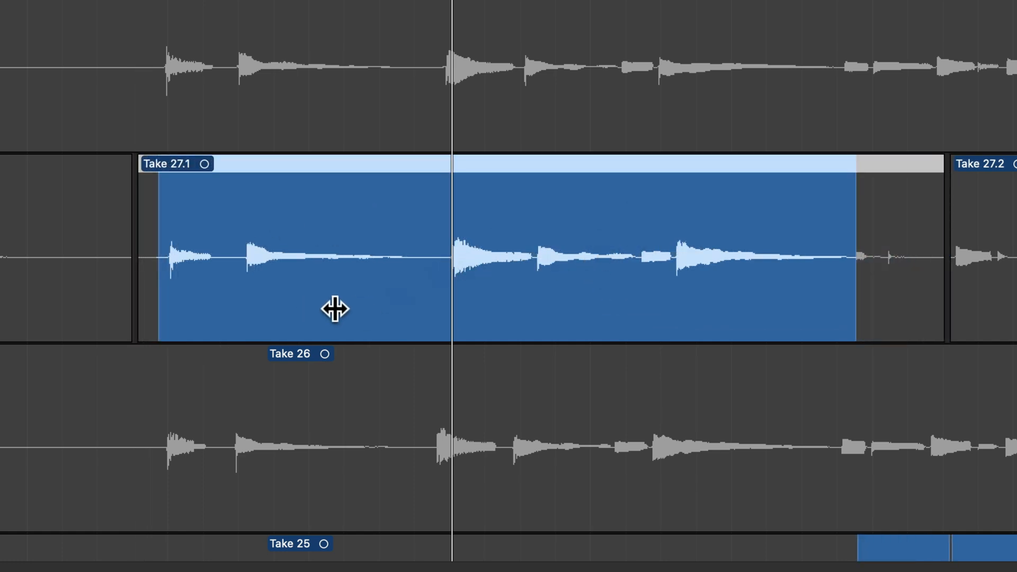
mouse_move(681, 304)
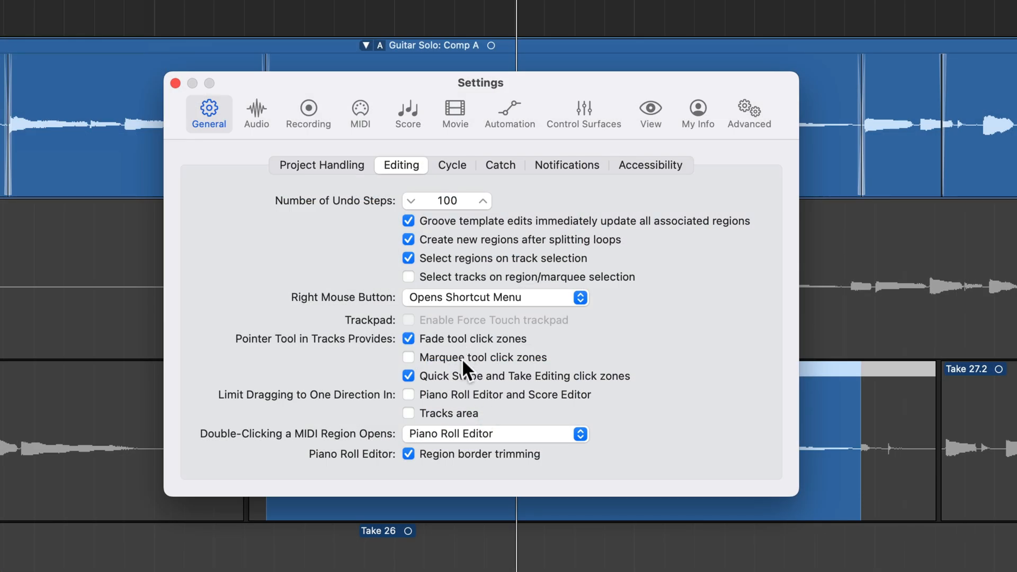
Enable Marquee tool click zones in the Editing settings
click(408, 357)
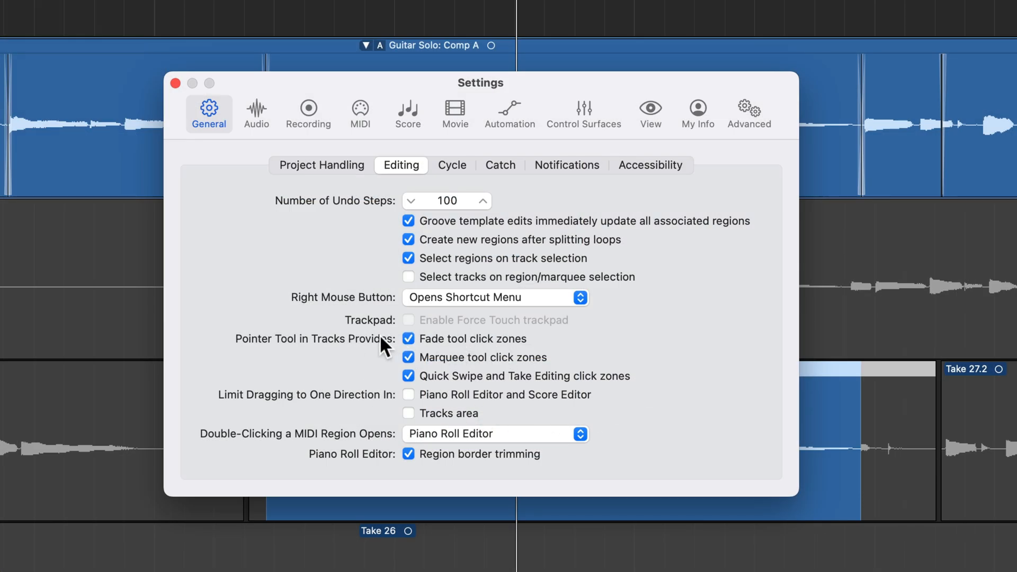
mouse_move(668, 381)
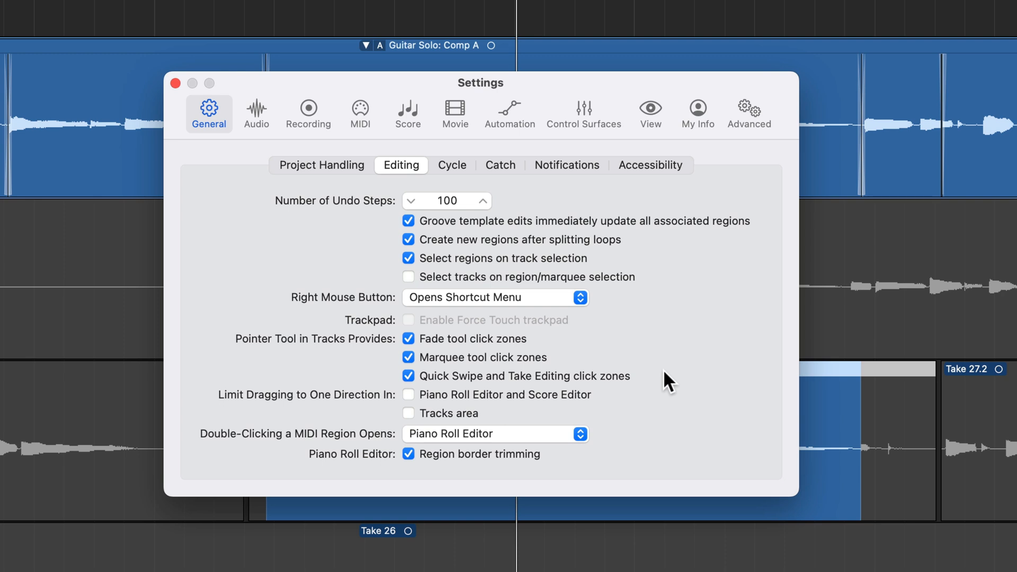